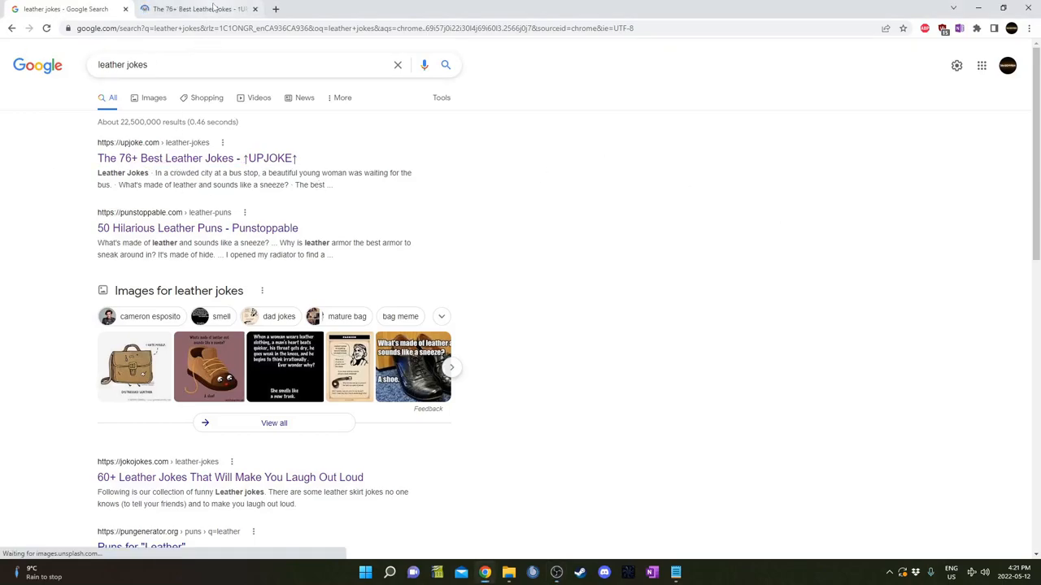
- Switch from the Chrome leather-jokes results to the Blender window with the default cube scene
click(198, 9)
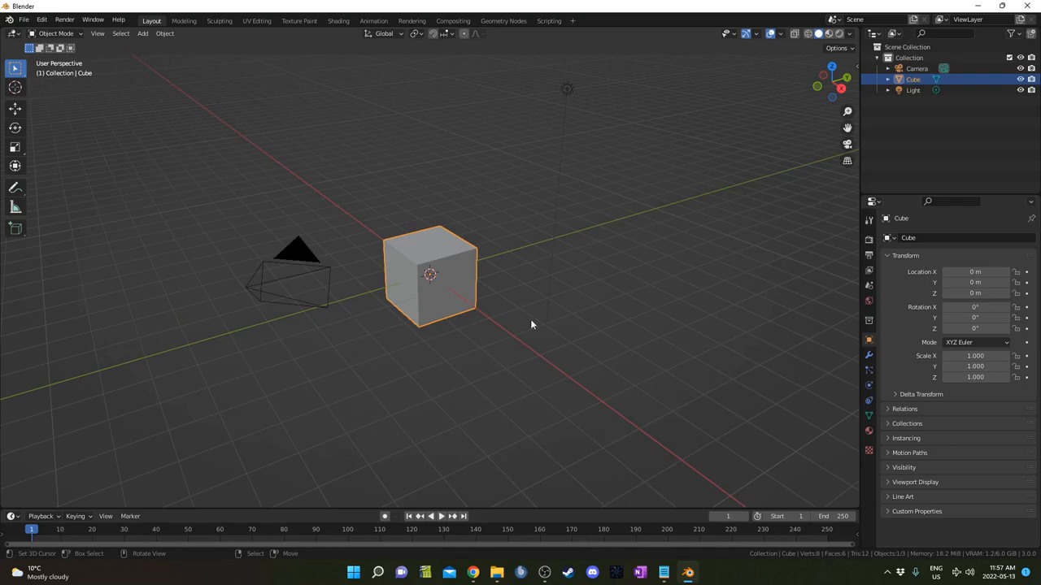
- Add a Bevel modifier to the cube with 3 segments
click(868, 356)
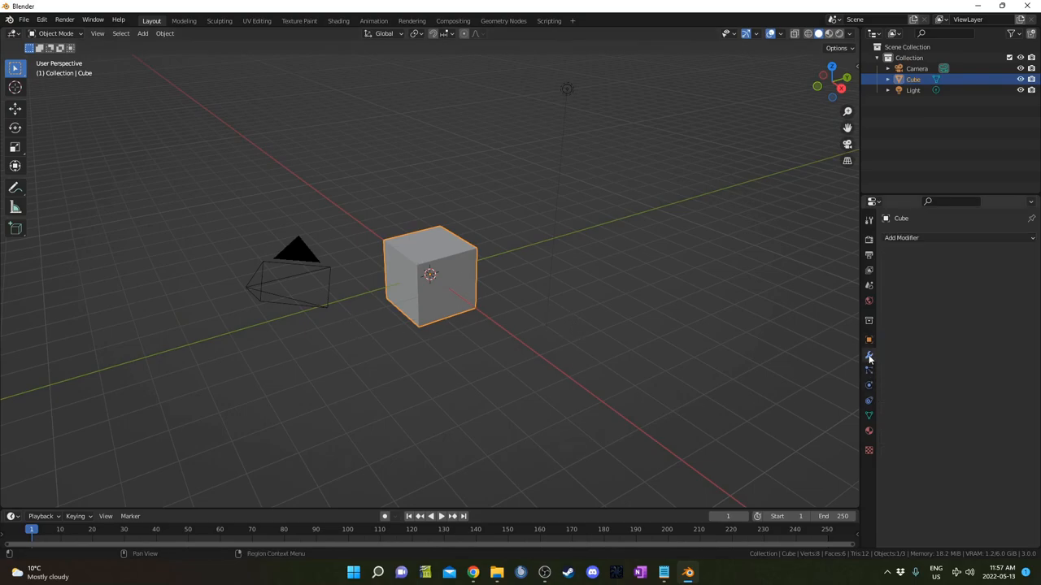
click(902, 238)
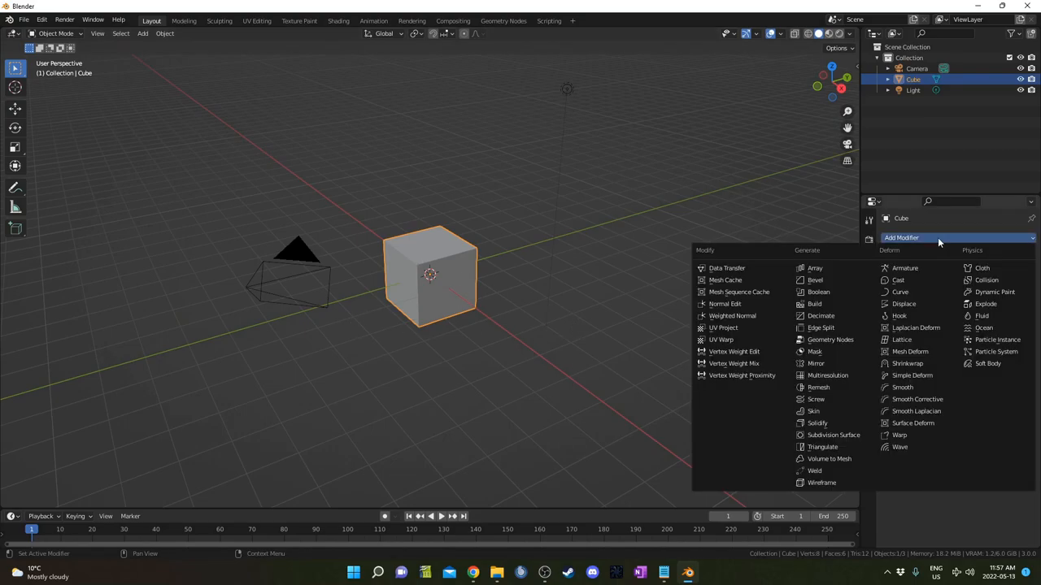
click(815, 280)
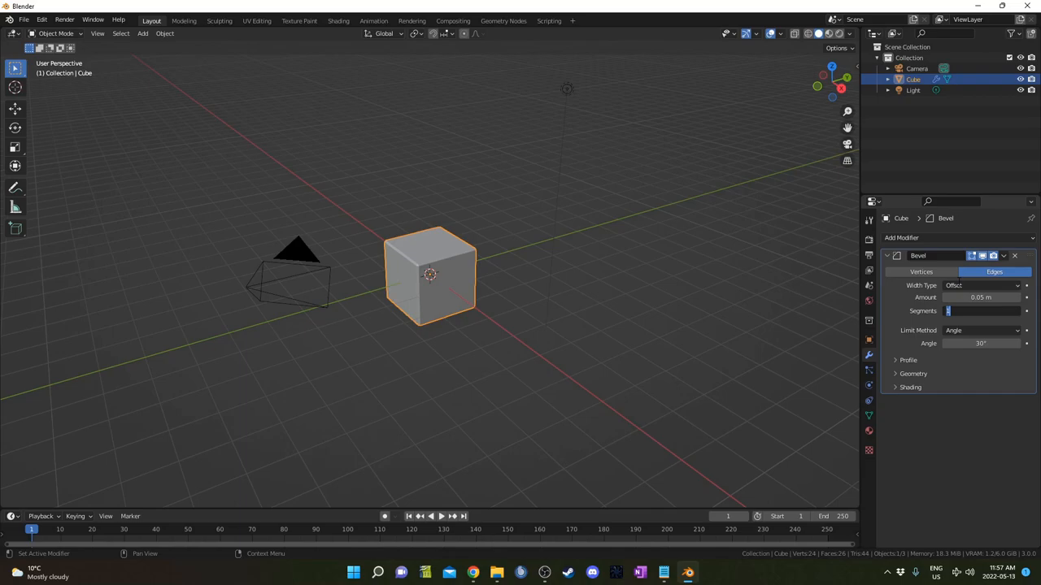
text(3)
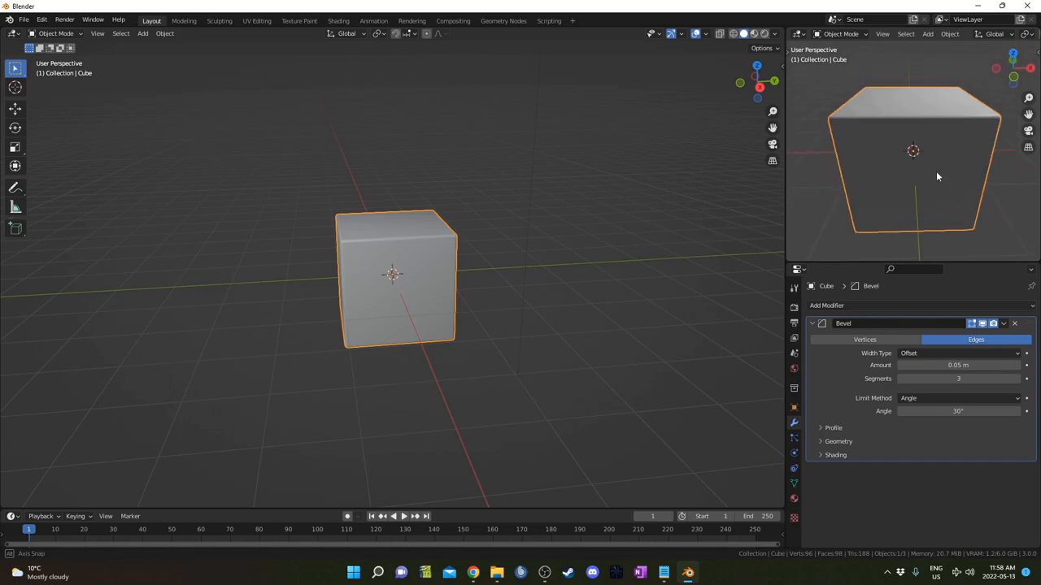
- Give the cube a node material and render with Cycles on GPU Compute
click(13, 33)
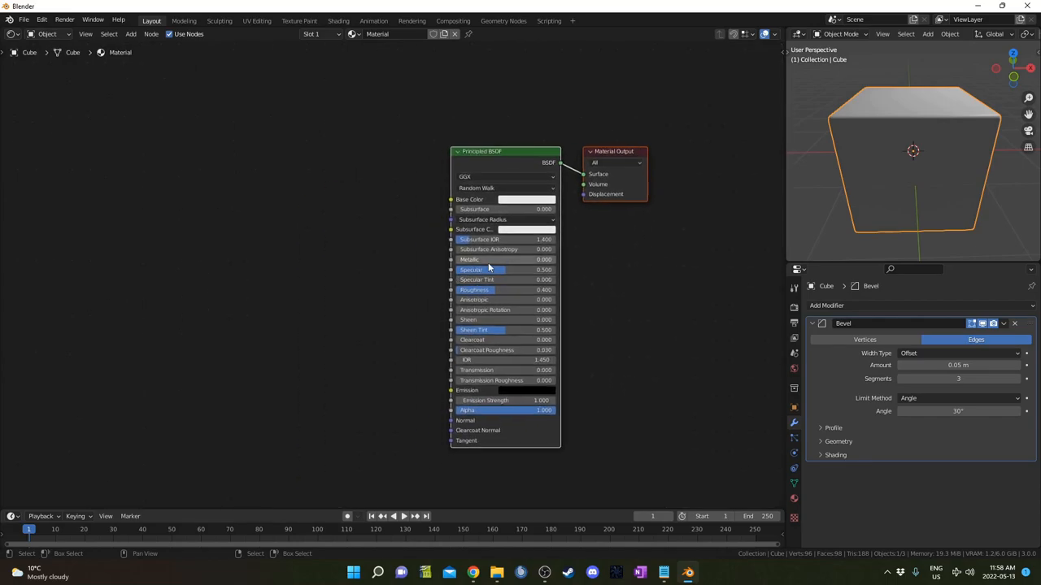
click(966, 306)
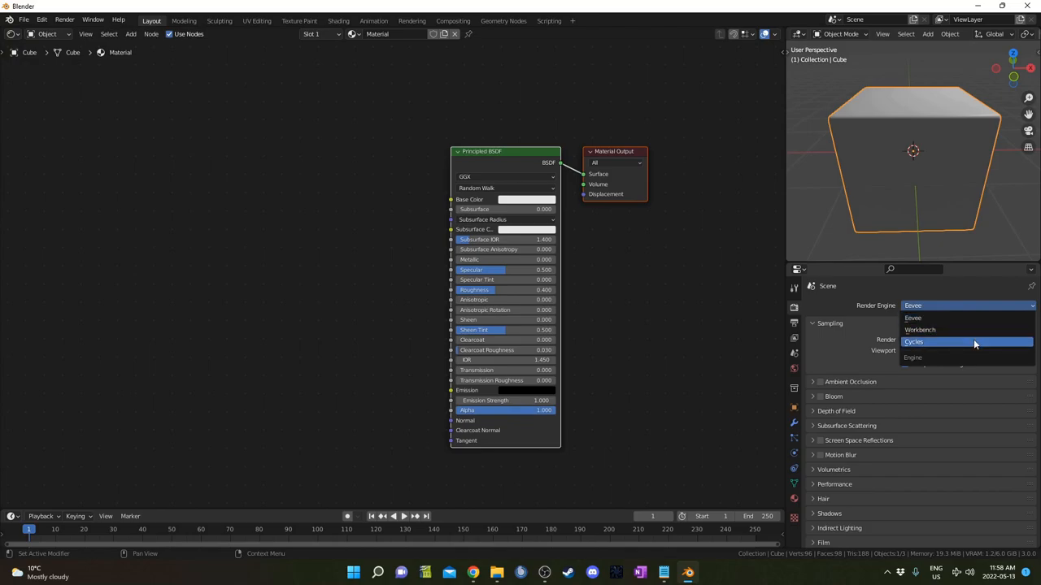
click(913, 341)
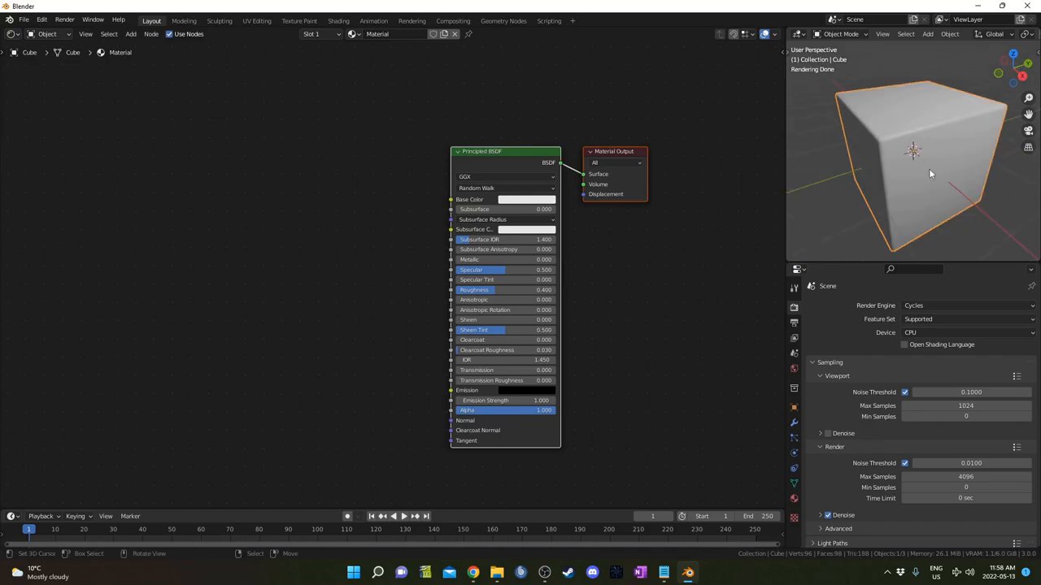
click(967, 331)
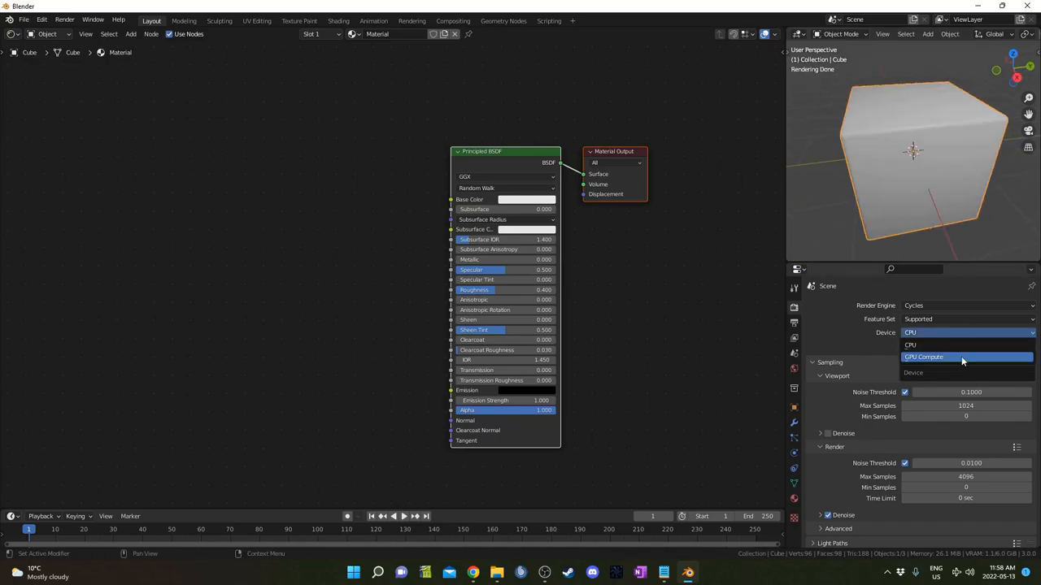
click(923, 357)
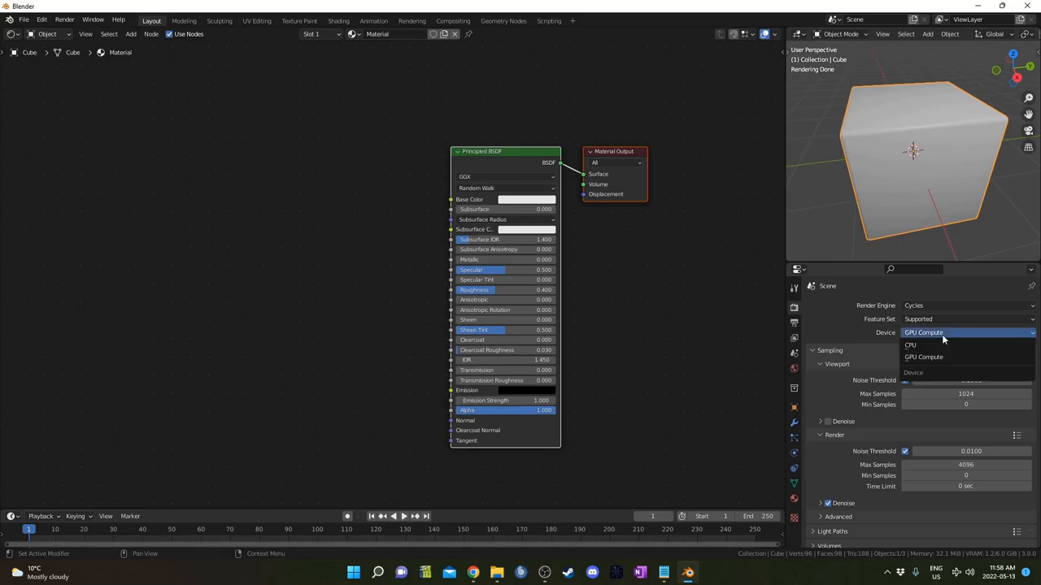
click(923, 357)
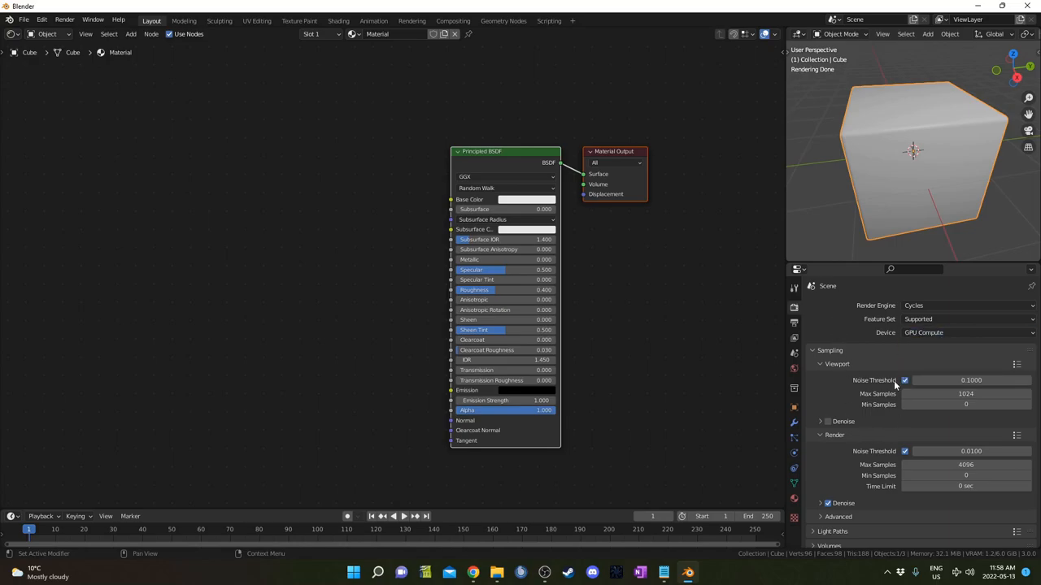
mouse_move(896, 387)
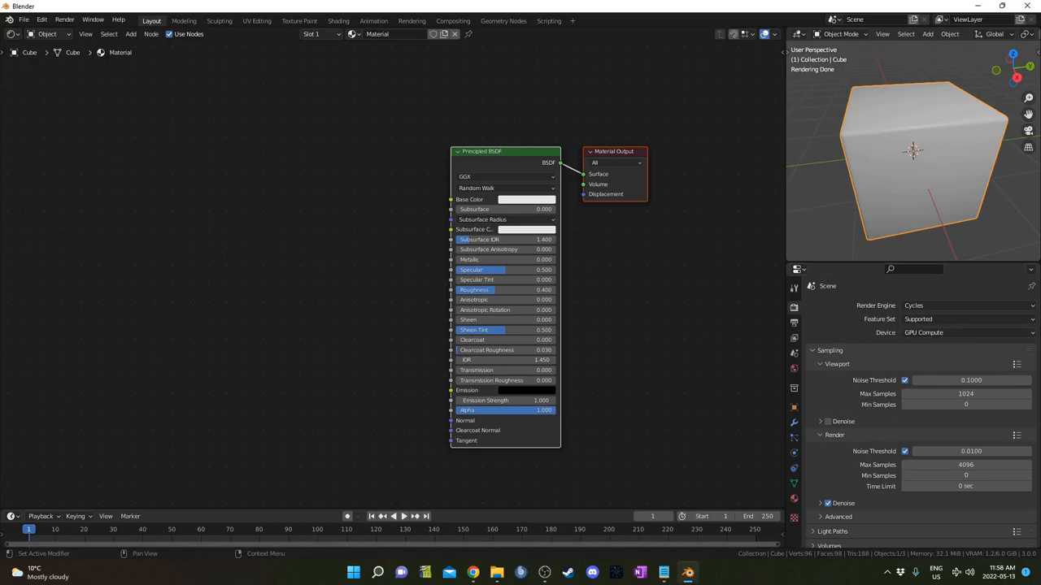
- Add a Mapping node and a Voronoi Texture node for the leather seams
key(shift+a)
text(ma)
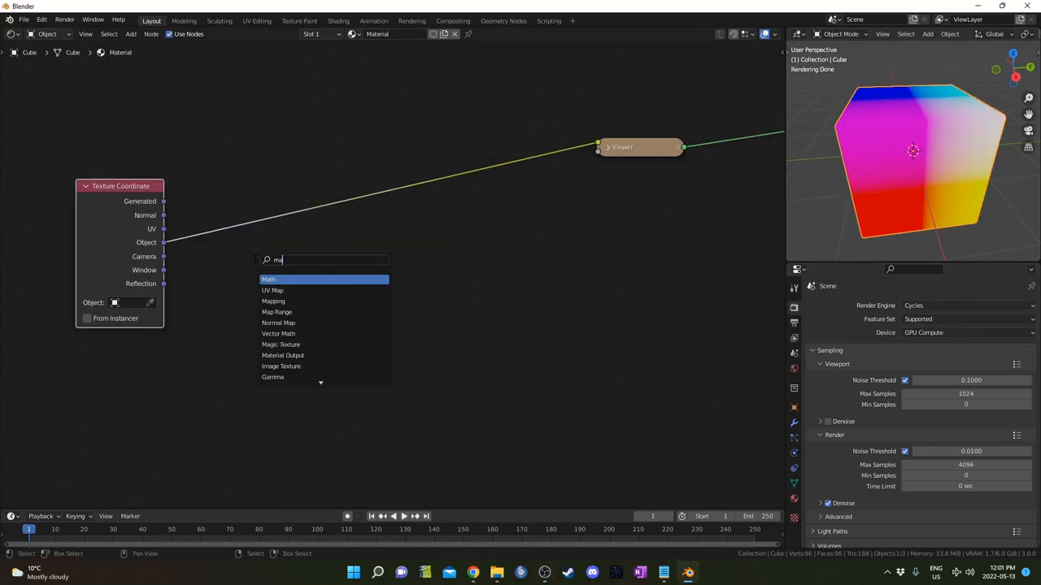
click(273, 301)
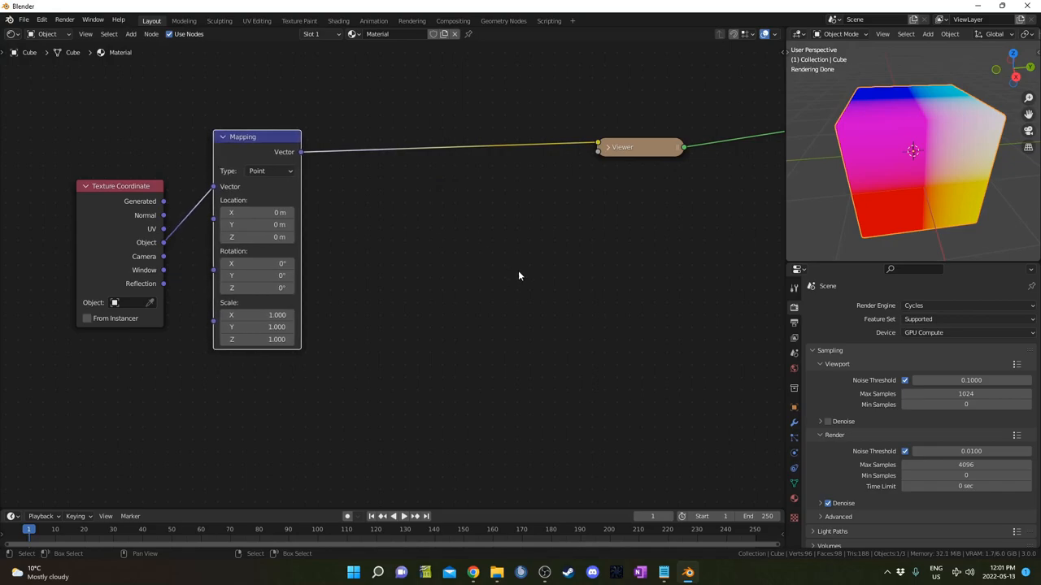
text(vo)
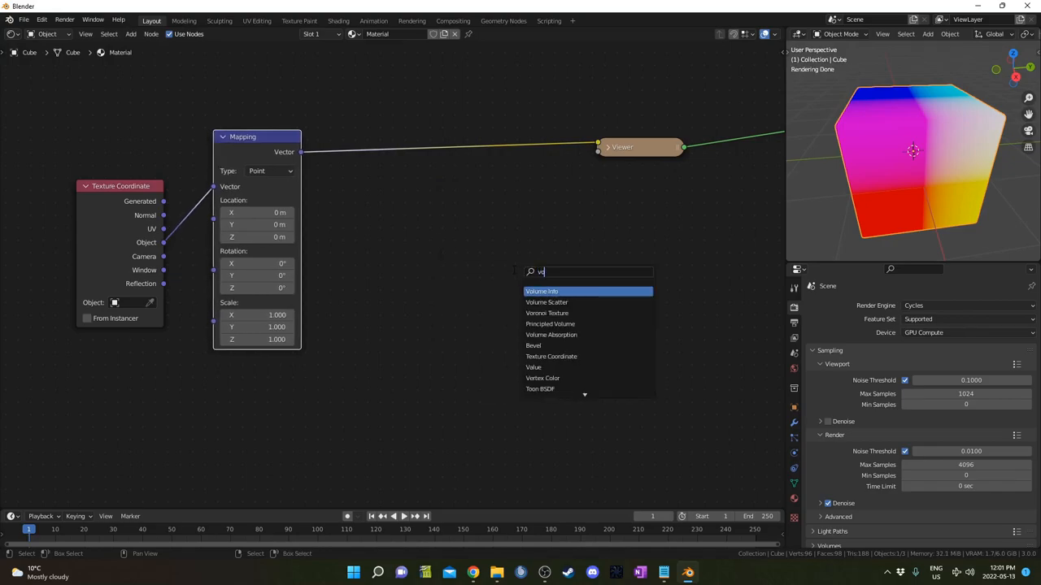
click(547, 312)
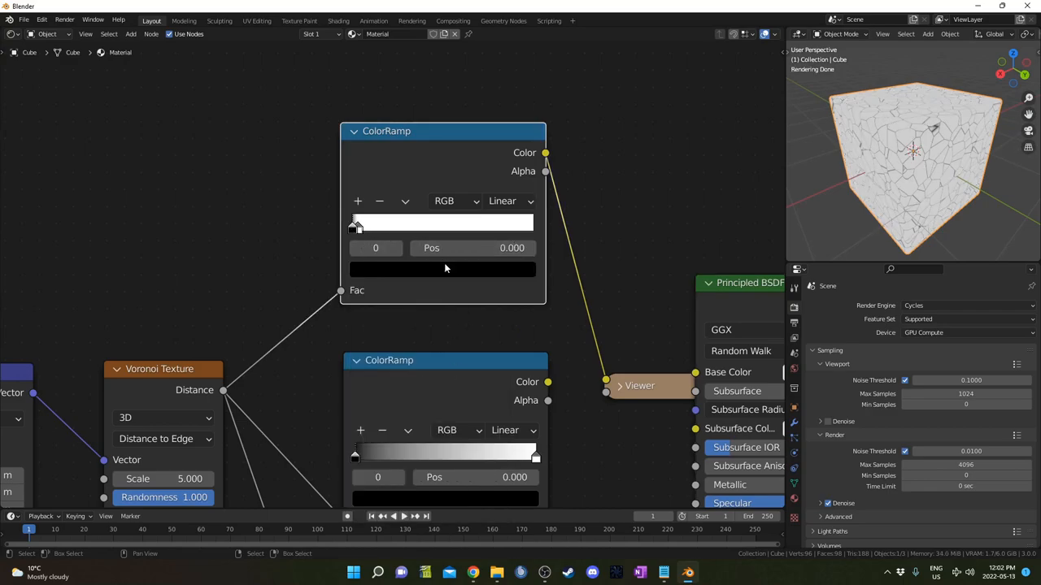
- Tighten the first ColorRamp's seam stop to 0.030 and tint its stops brown
click(442, 270)
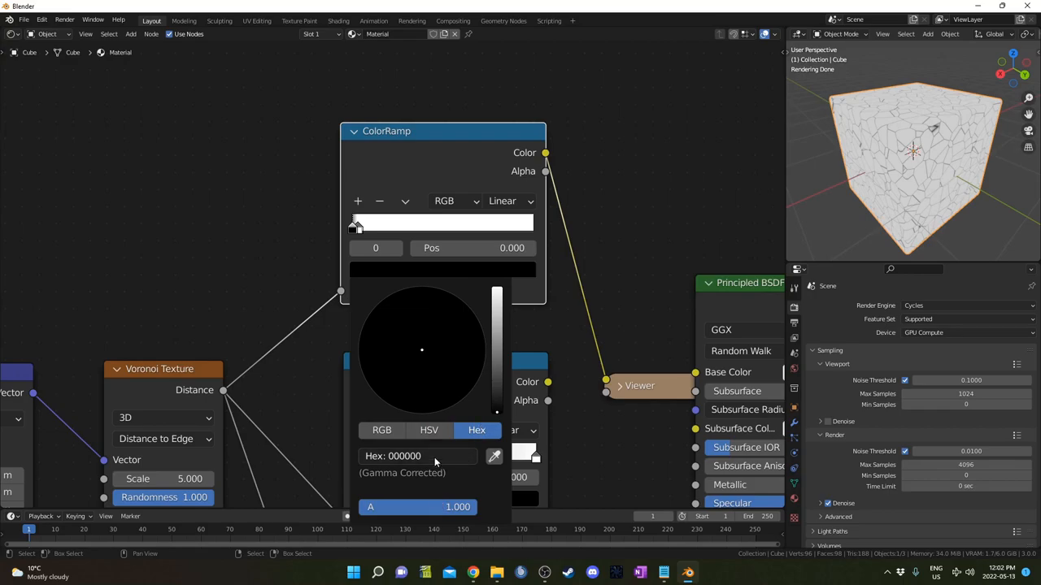
text(745)
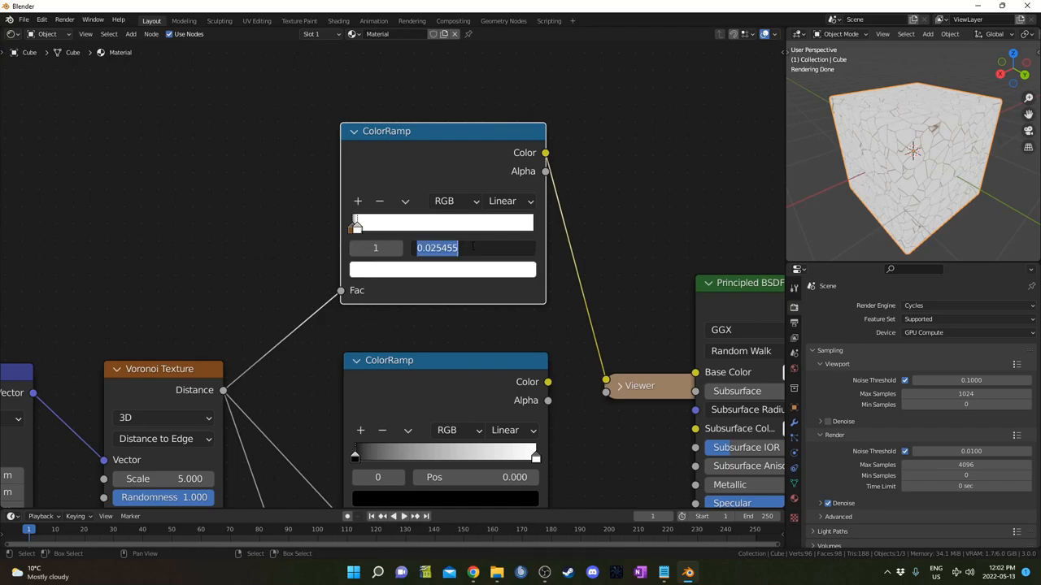
click(442, 270)
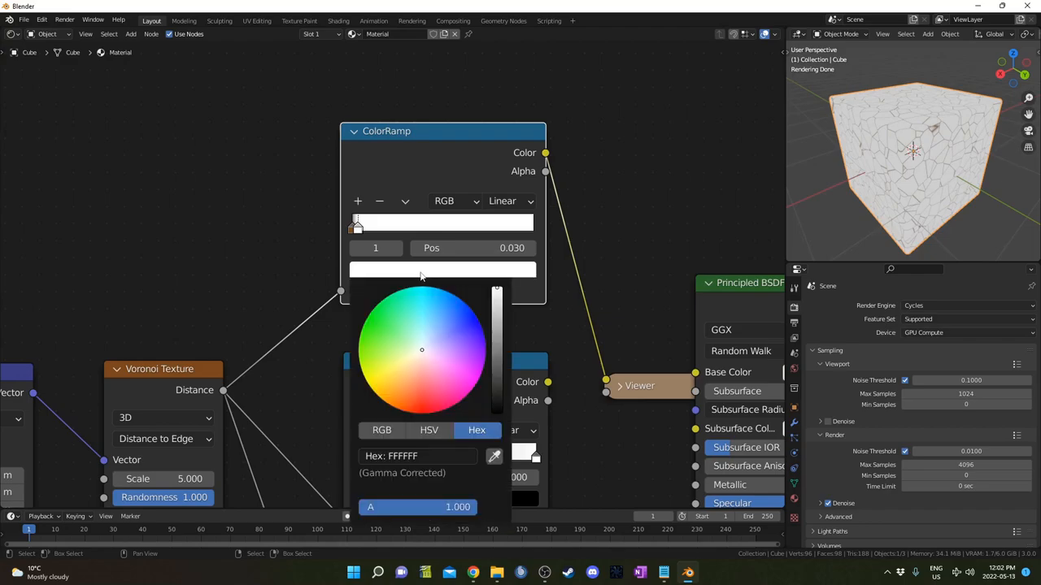
click(417, 455)
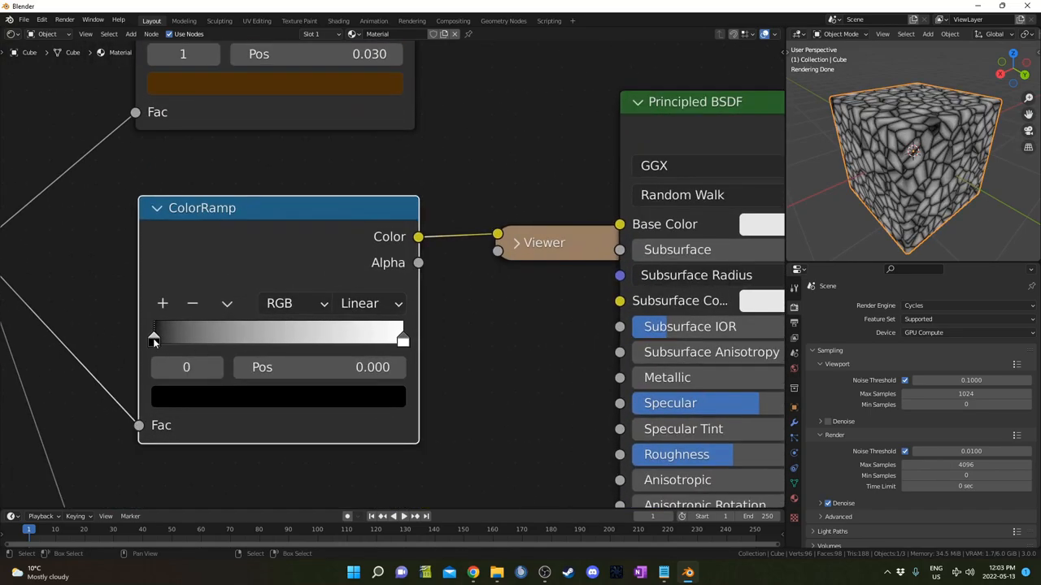
- Set the second ColorRamp's stop to 0.02 with hex colour BFBFBF for a grey-to-white range
text(.02)
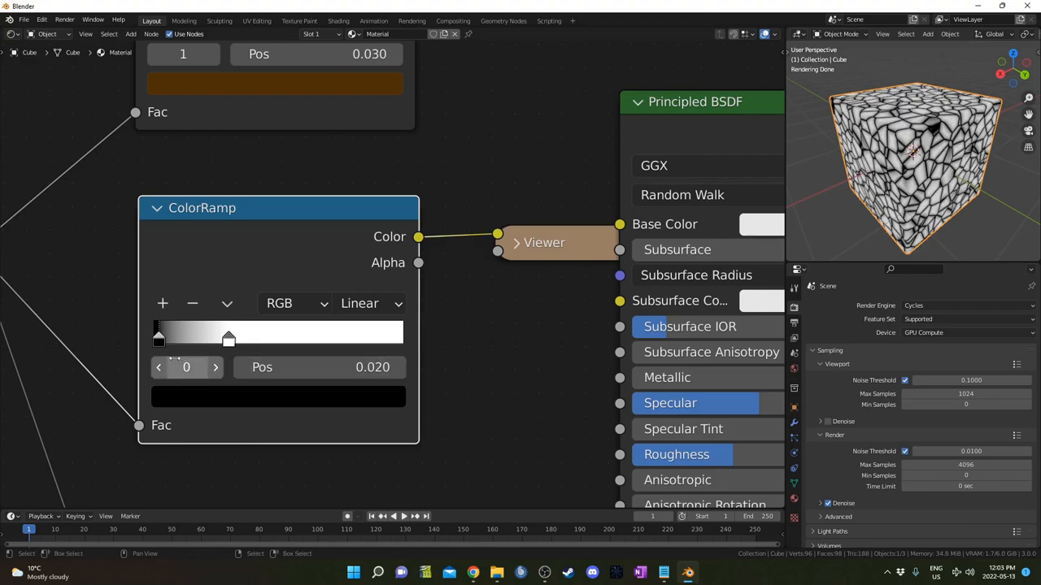
click(278, 397)
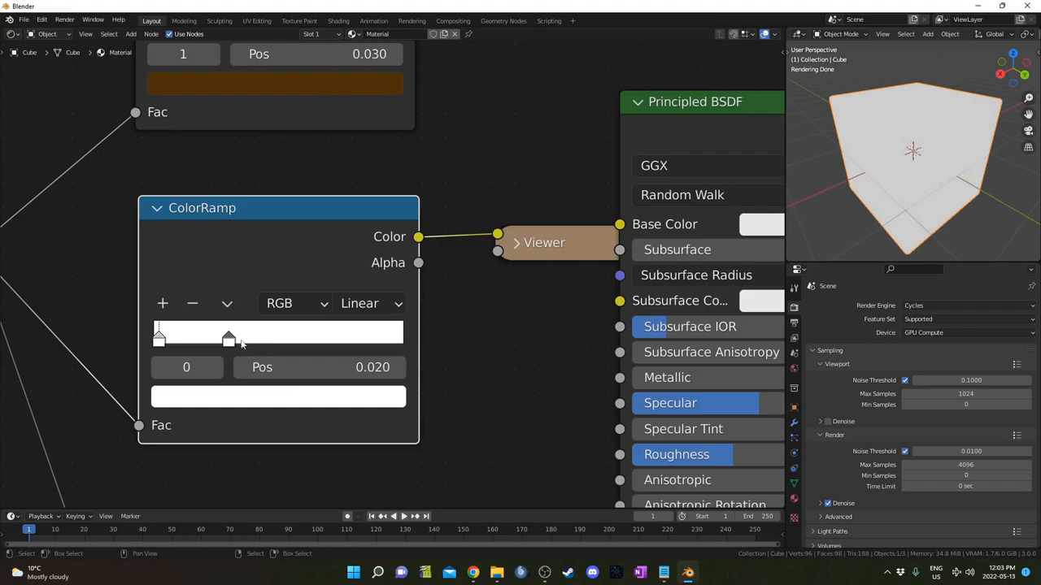
click(278, 397)
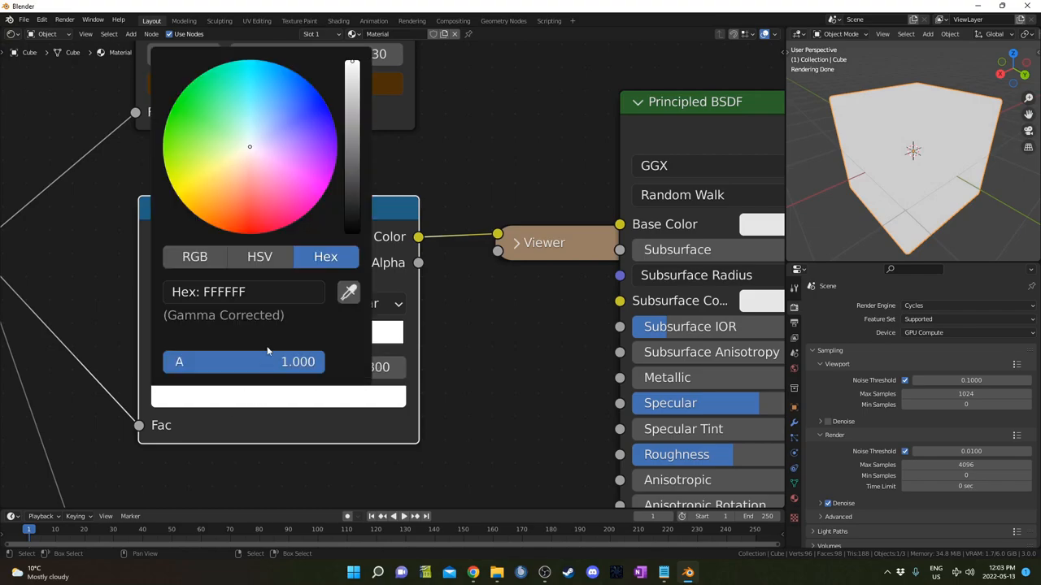
click(244, 291)
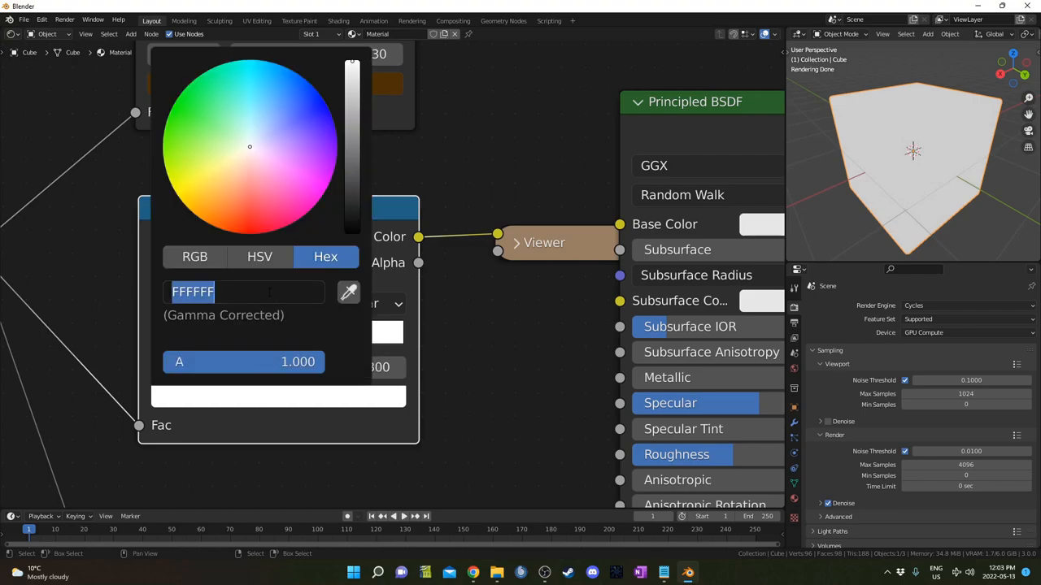
text(b)
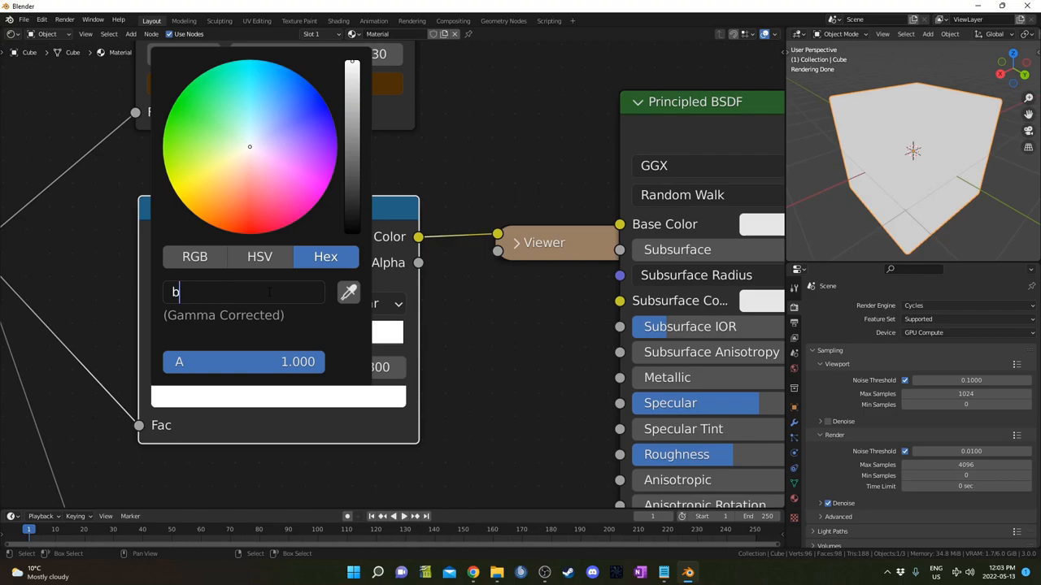
text(BFBFBF)
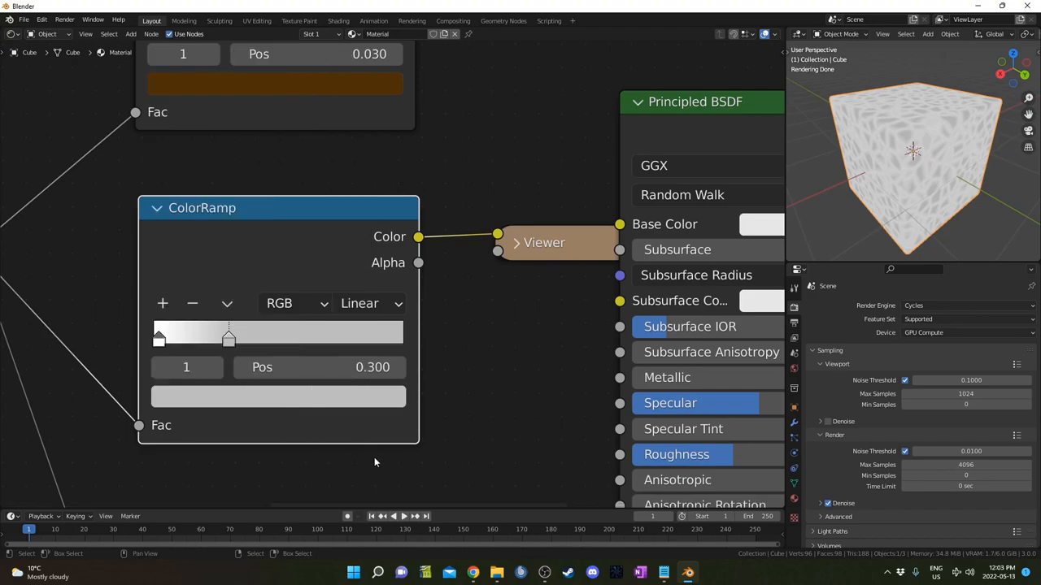
mouse_move(465, 419)
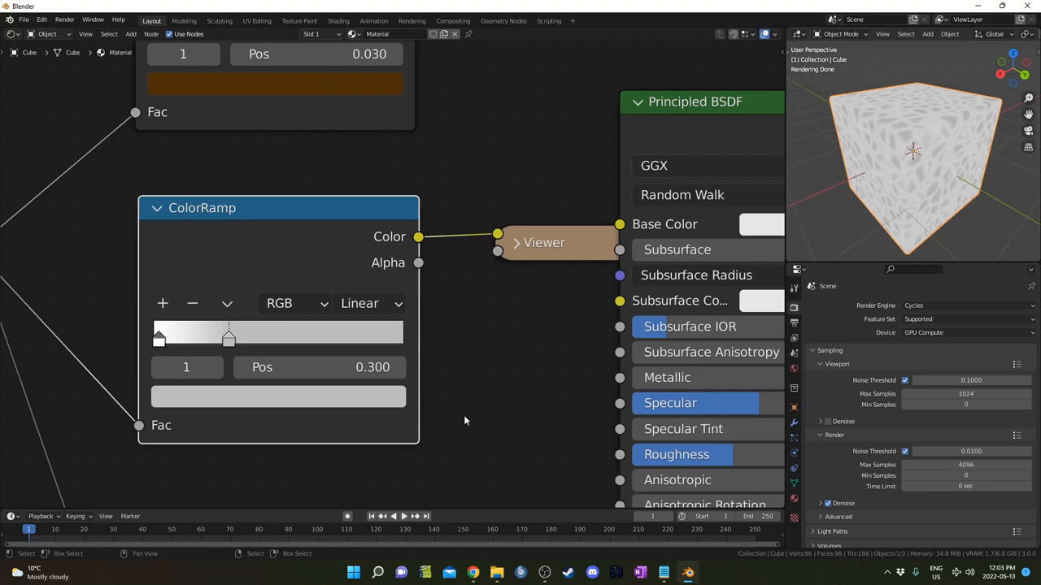
mouse_move(504, 417)
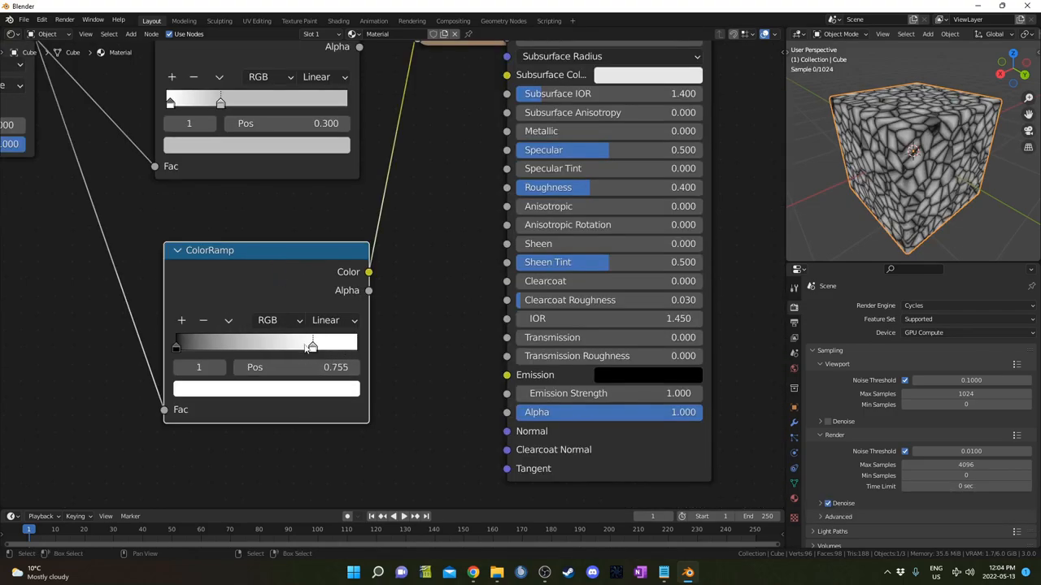
- Wire the seam ramp into a Bump node and place a duplicated Mapping node below the others
drag(312, 342, 182, 341)
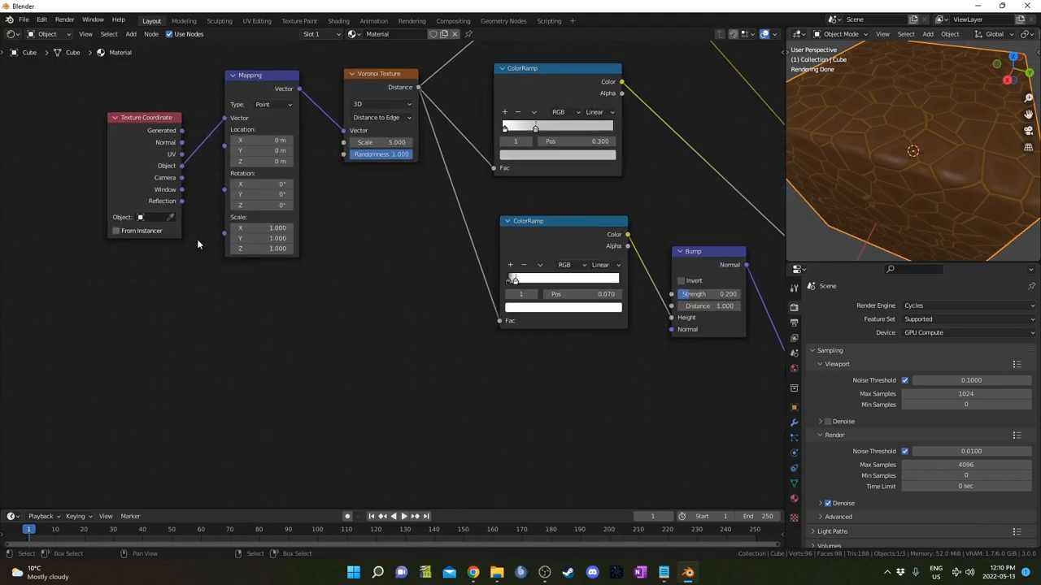
mouse_move(264, 218)
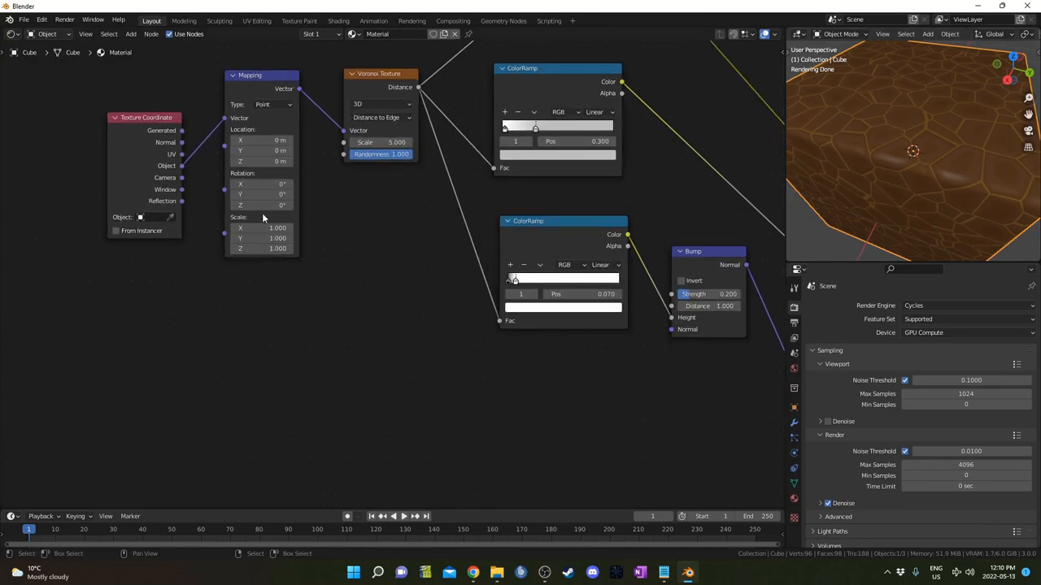
drag(251, 75, 253, 84)
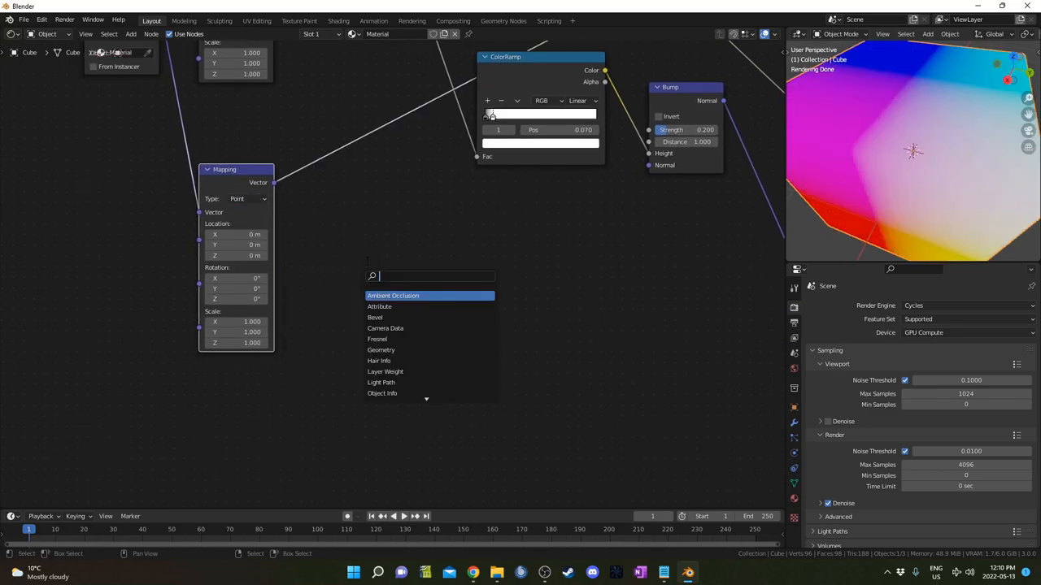
- Add a Noise Texture node fed by the second Mapping node and edit its scale
click(393, 296)
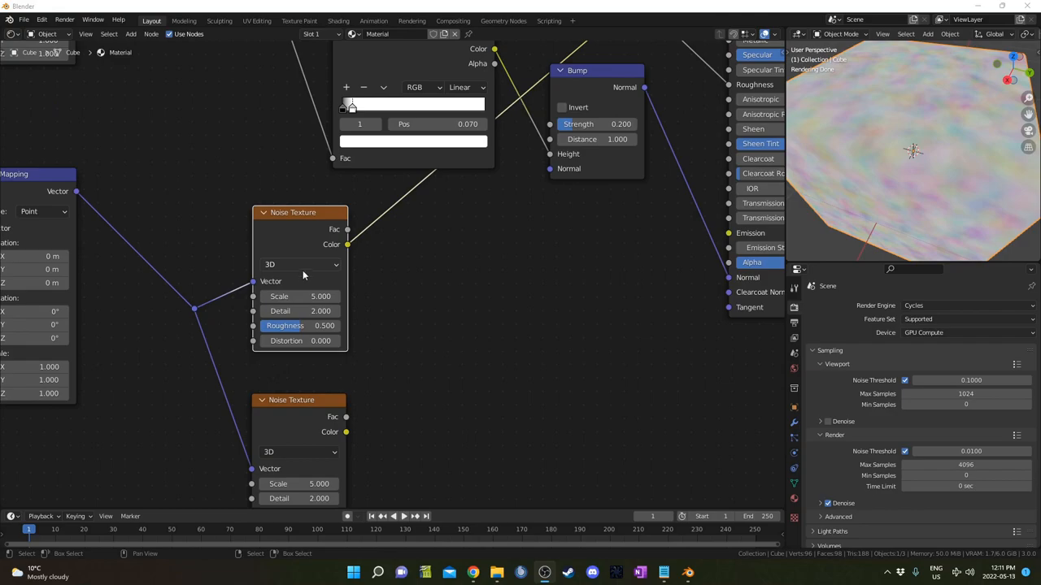
double_click(298, 296)
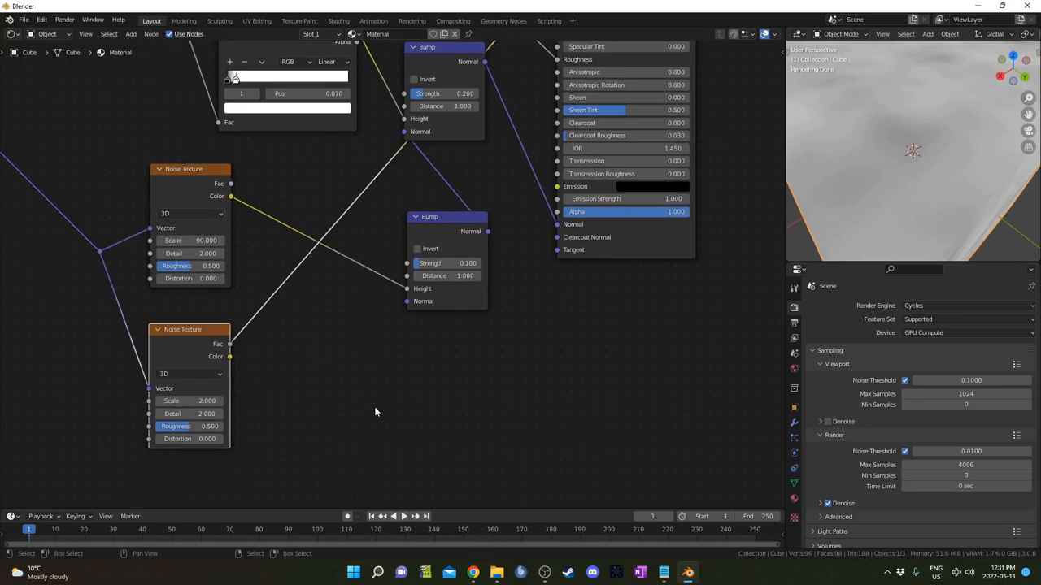
- Add a ColorRamp for the large-scale noise feeding the Mix node
text(colorr)
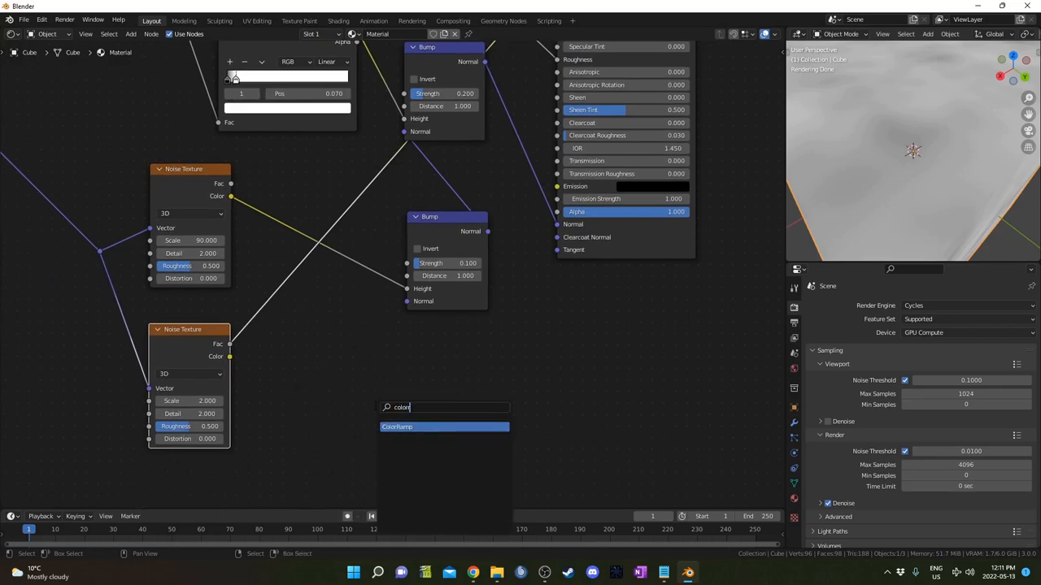
click(397, 426)
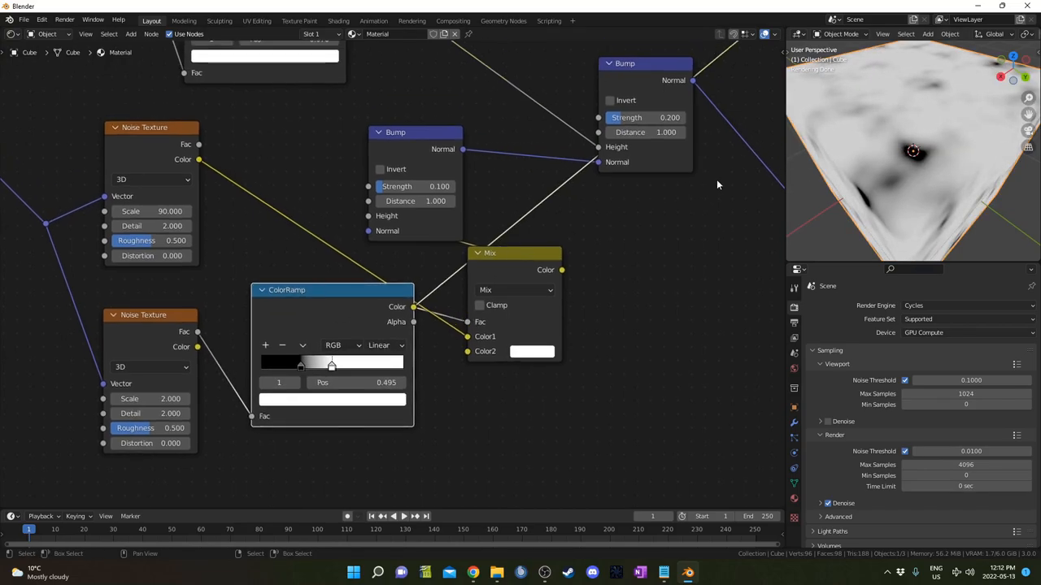
- Slide the noise ColorRamp stops to balance the leather's surface variation
drag(332, 364, 303, 364)
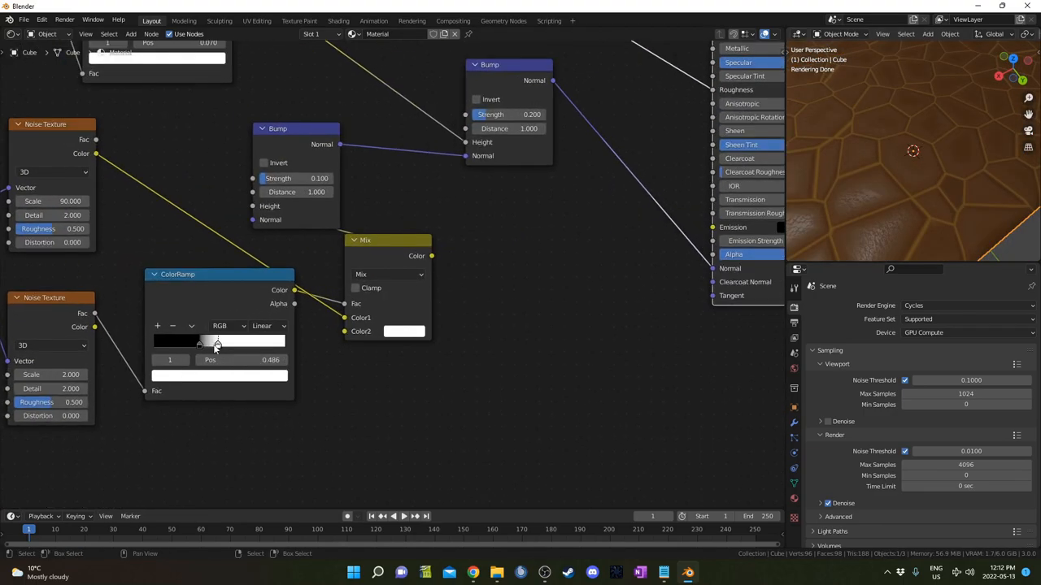
drag(215, 341, 221, 342)
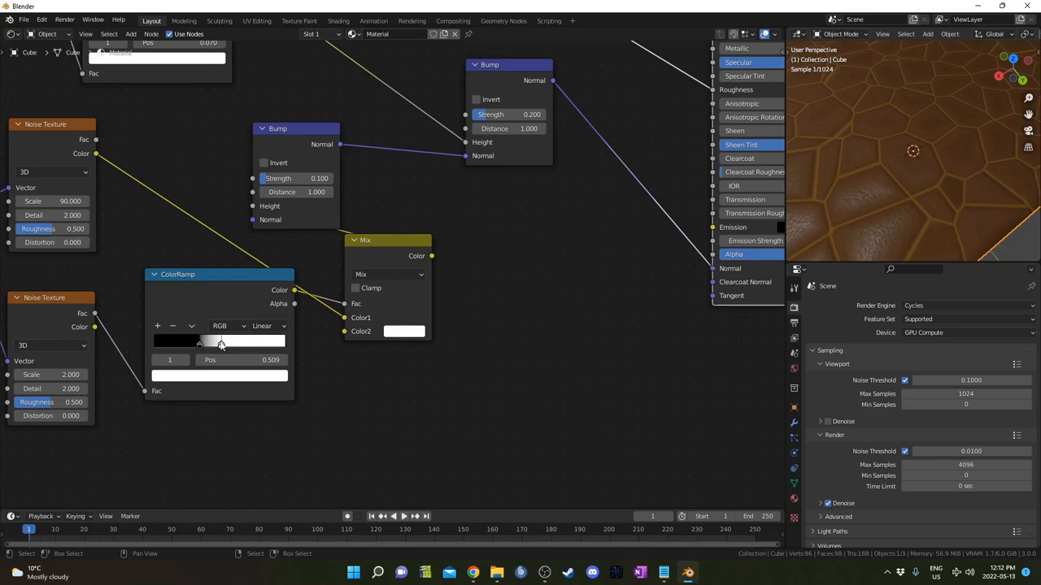
drag(221, 342, 212, 342)
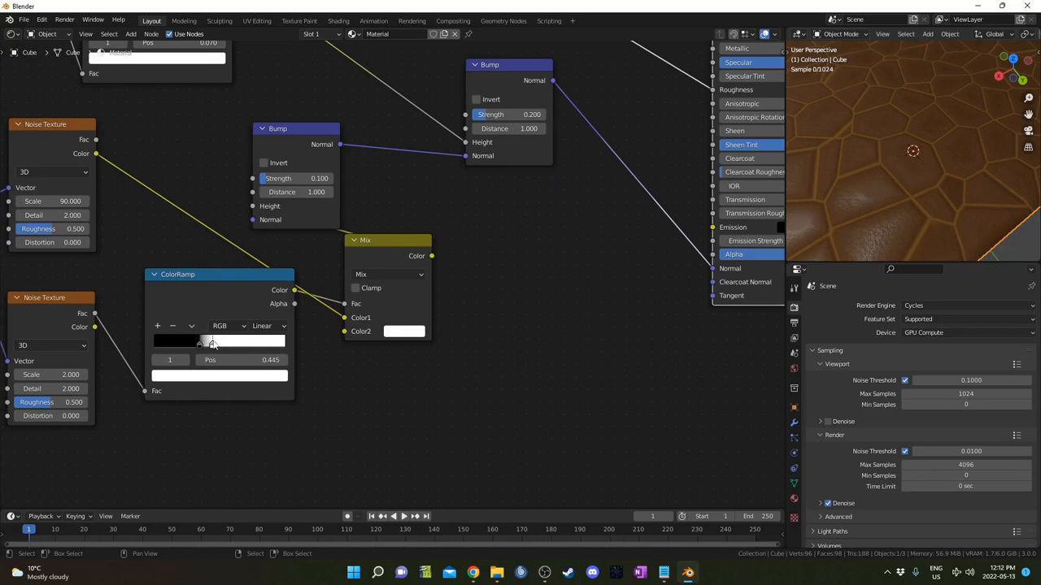
drag(211, 341, 218, 341)
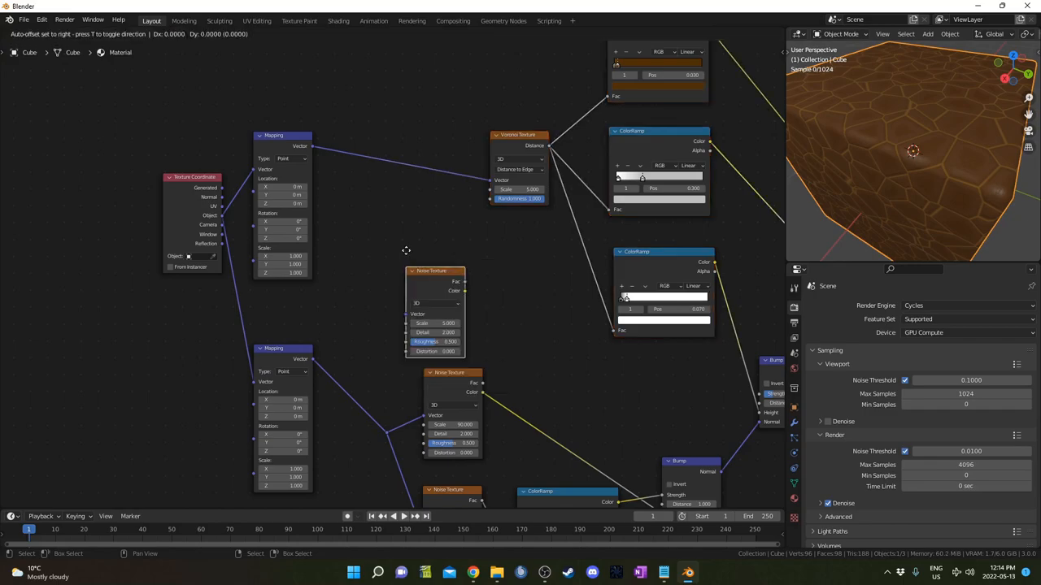
- Blend a Noise Texture into the Voronoi coordinates and raise the mix factor to 0.989
drag(436, 270, 374, 143)
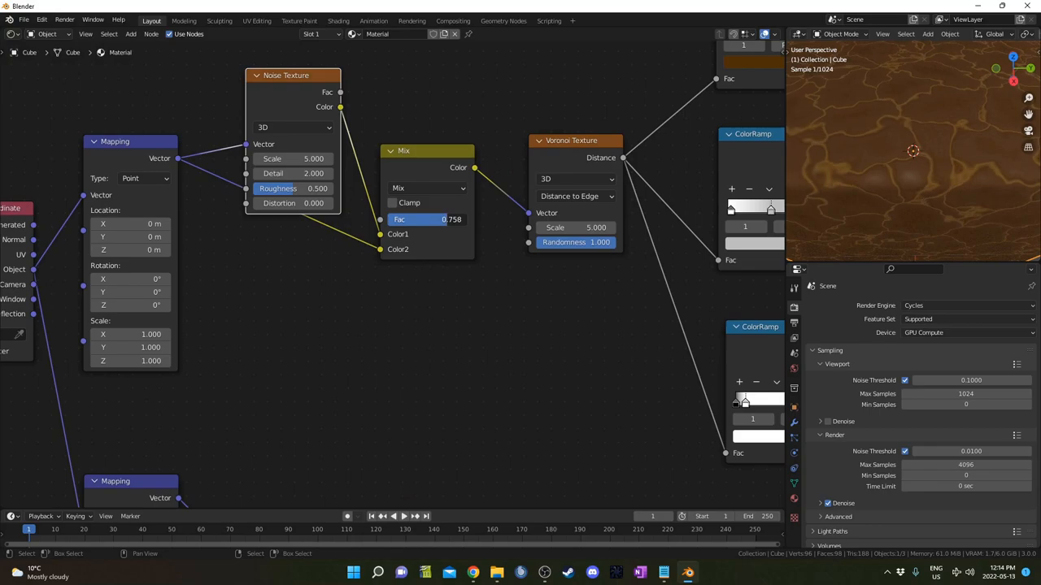
drag(431, 220, 452, 219)
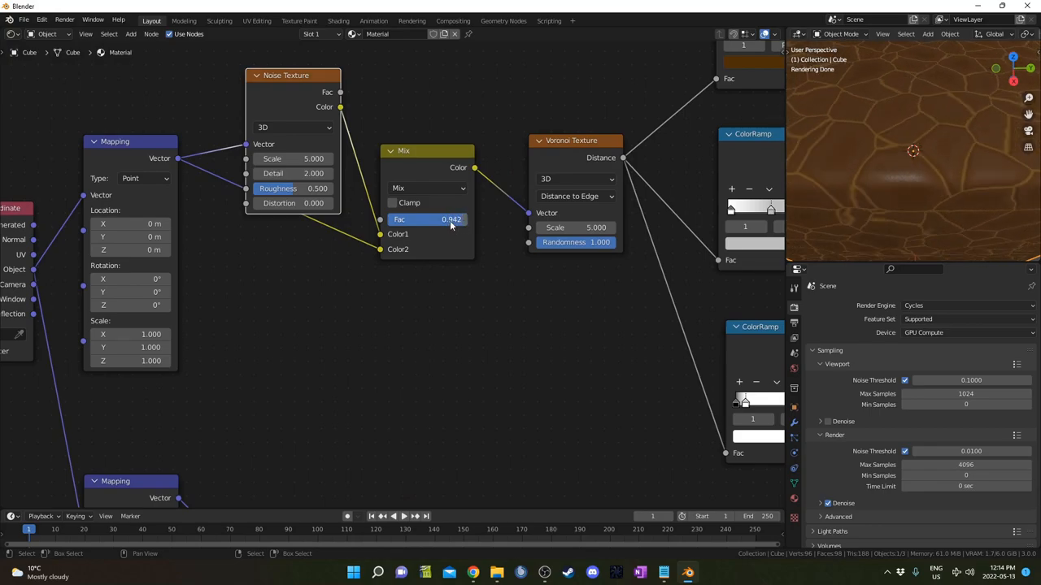
drag(439, 220, 452, 219)
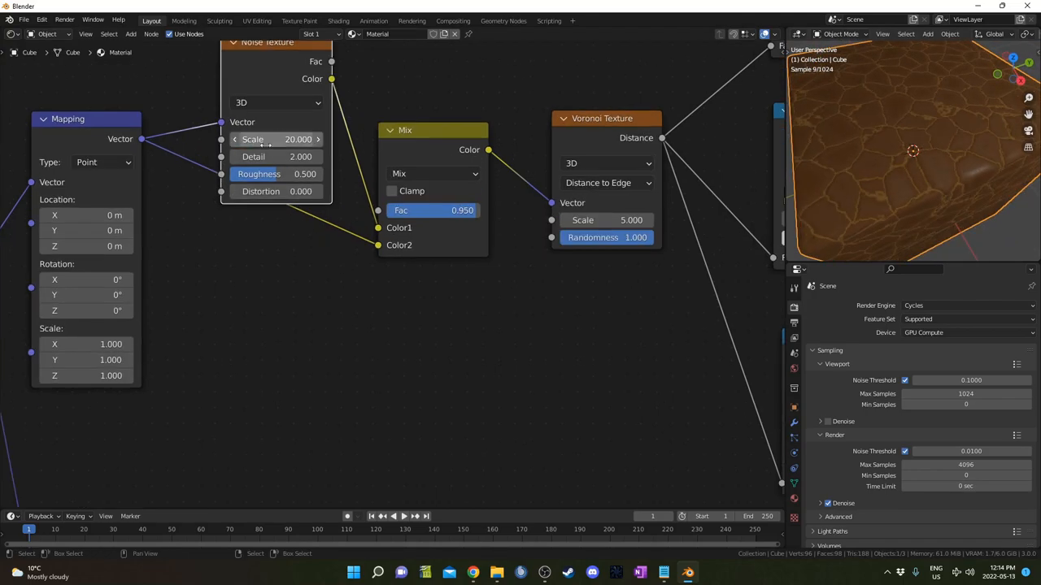
- Lower the Noise Texture scale to 20 for a larger leather grain
double_click(433, 210)
text(0.980)
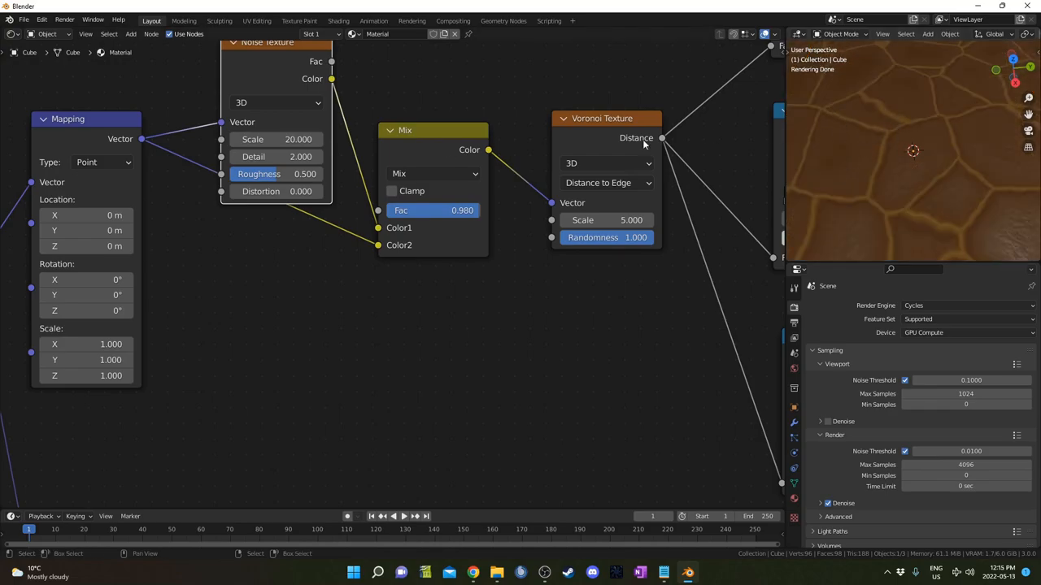
mouse_move(389, 218)
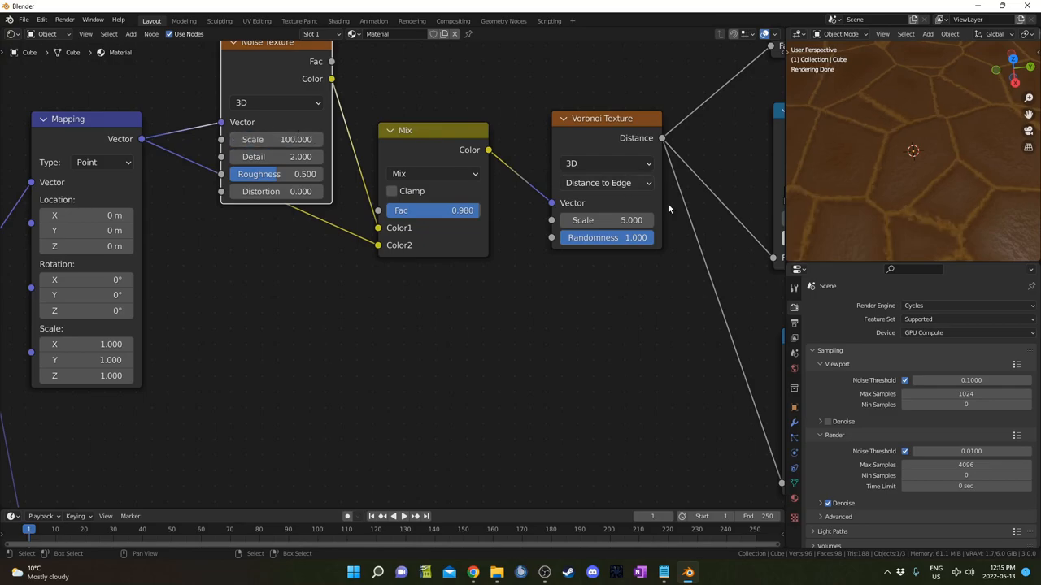
mouse_move(692, 203)
text(0.9)
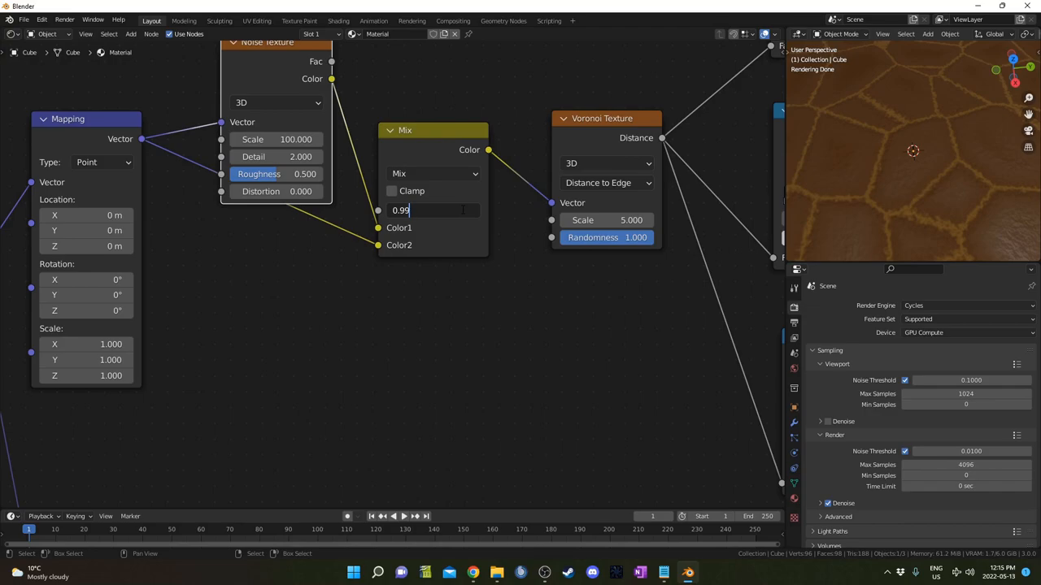
text(9)
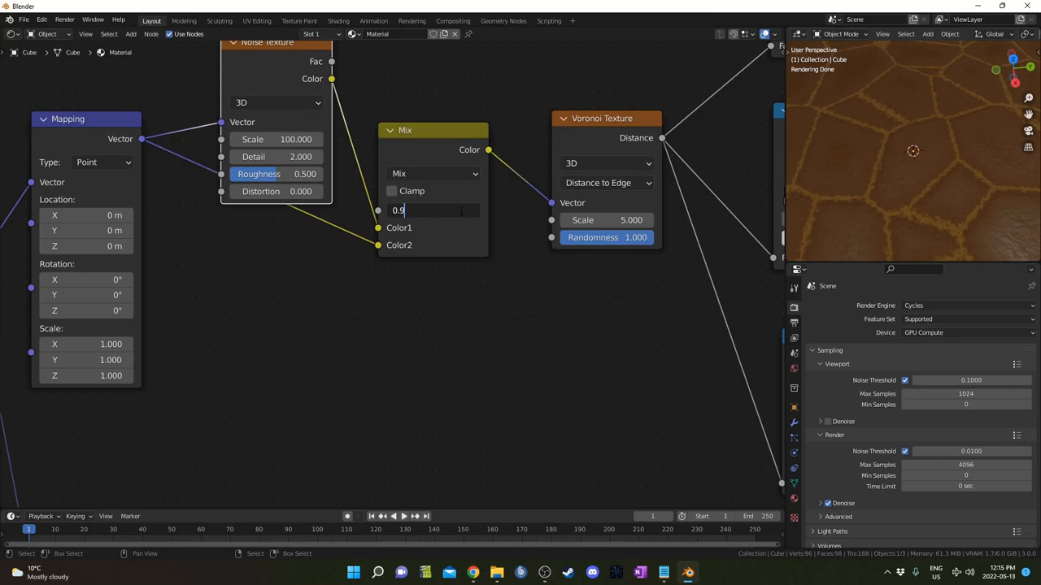
text(9)
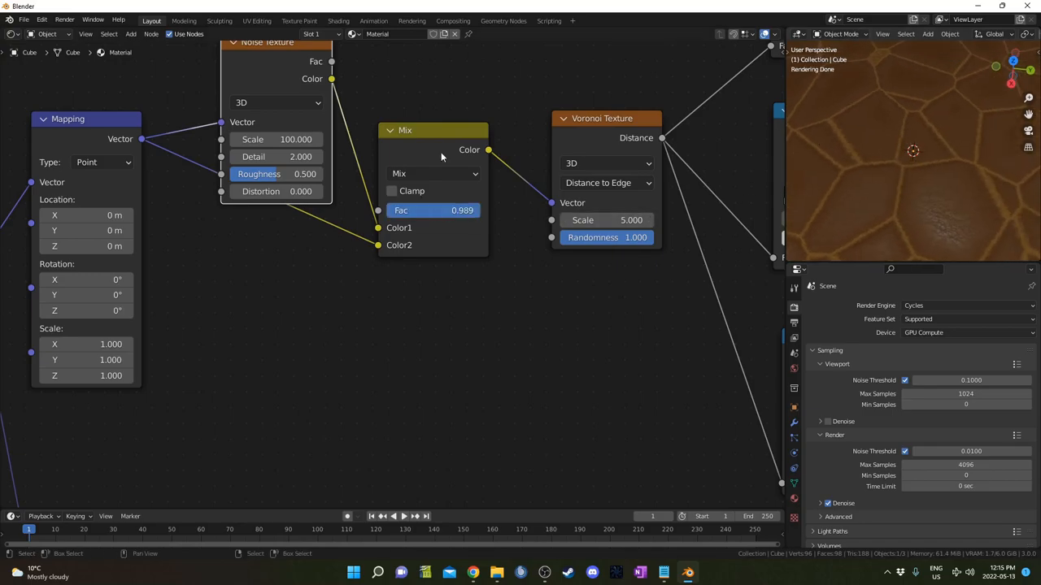
drag(276, 140, 273, 140)
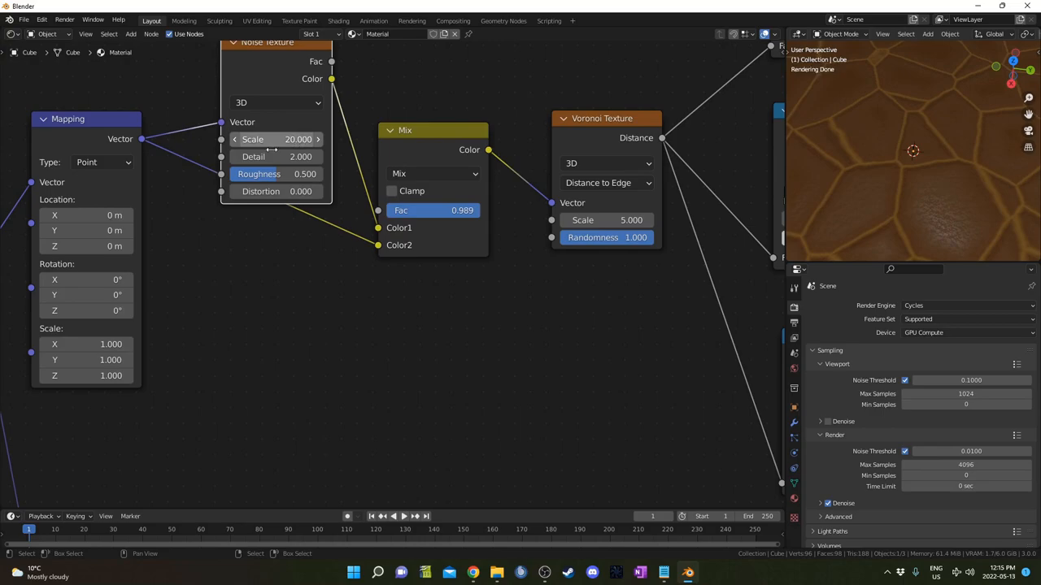
double_click(431, 210)
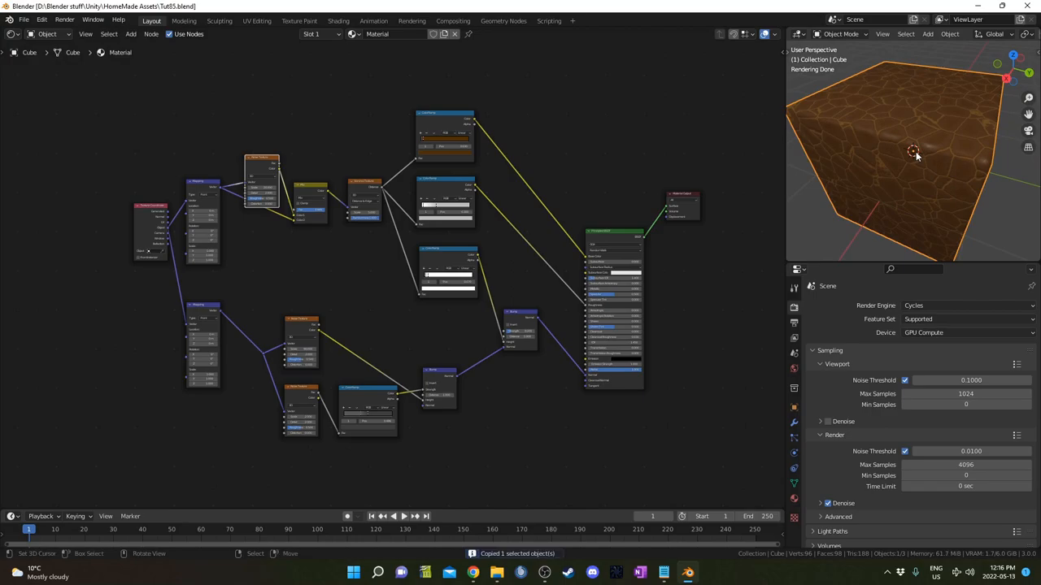
mouse_move(899, 171)
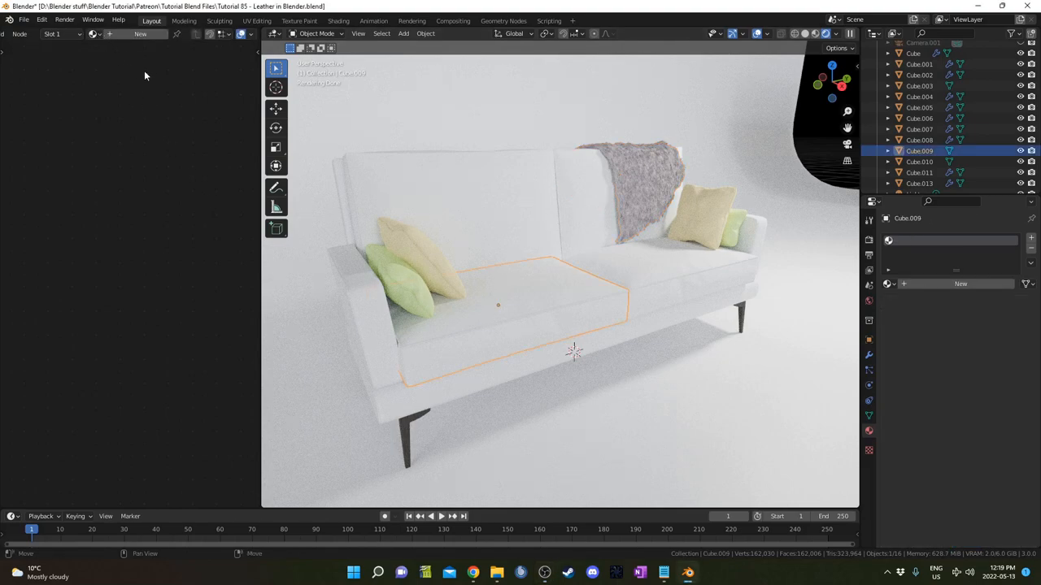
- Assign the TutorialLeather material to the sofa from the material browser
click(94, 34)
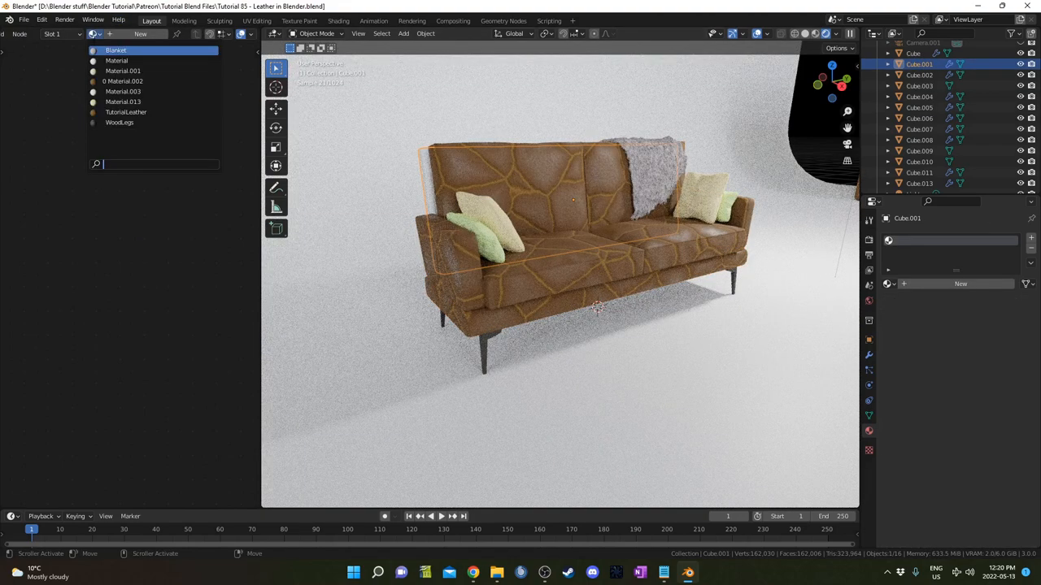
click(127, 110)
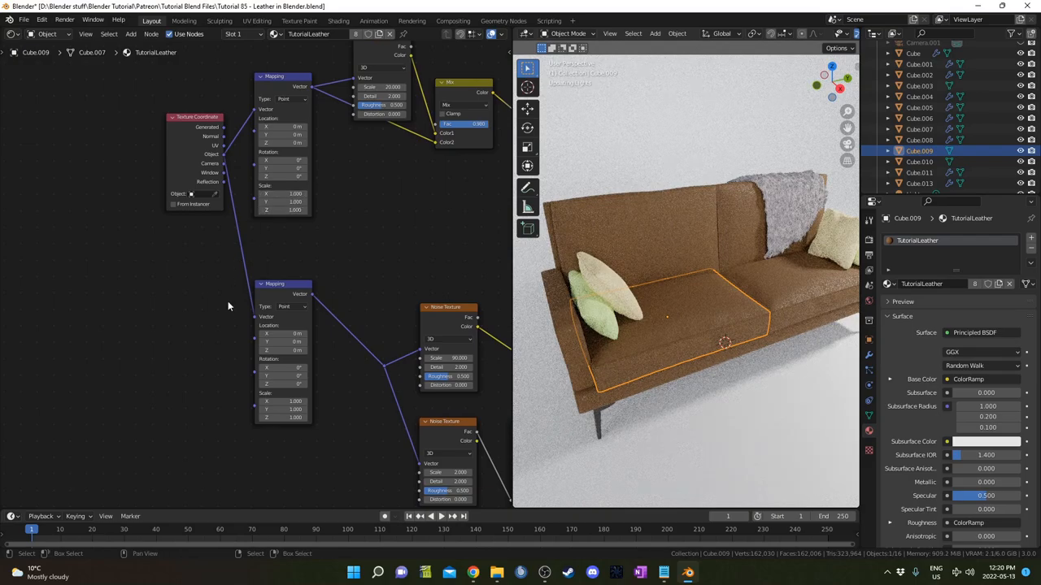
- Add a Value node set to 20 driving the Mapping scale for finer leather grain
text(value)
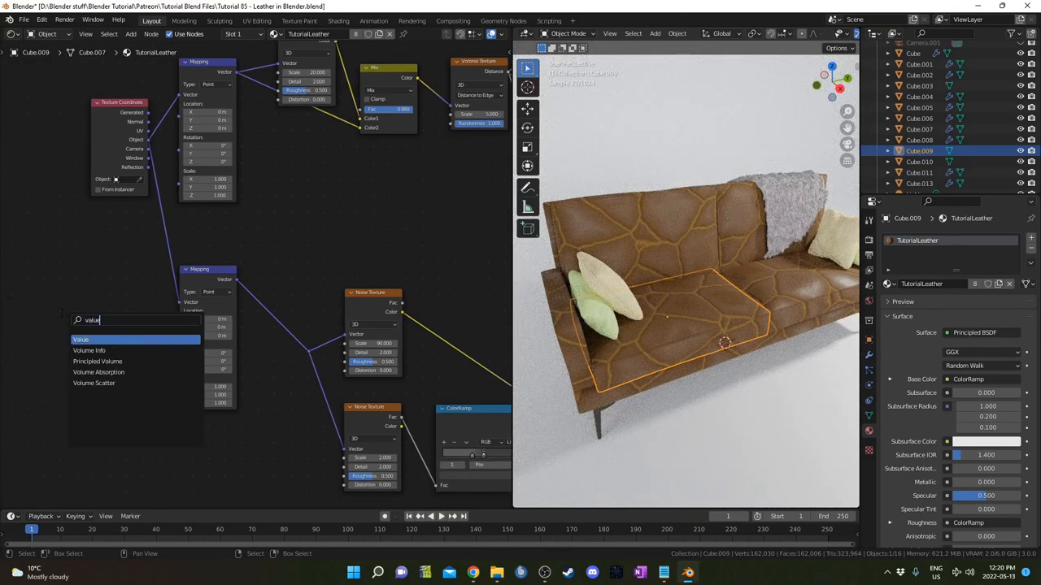
click(81, 340)
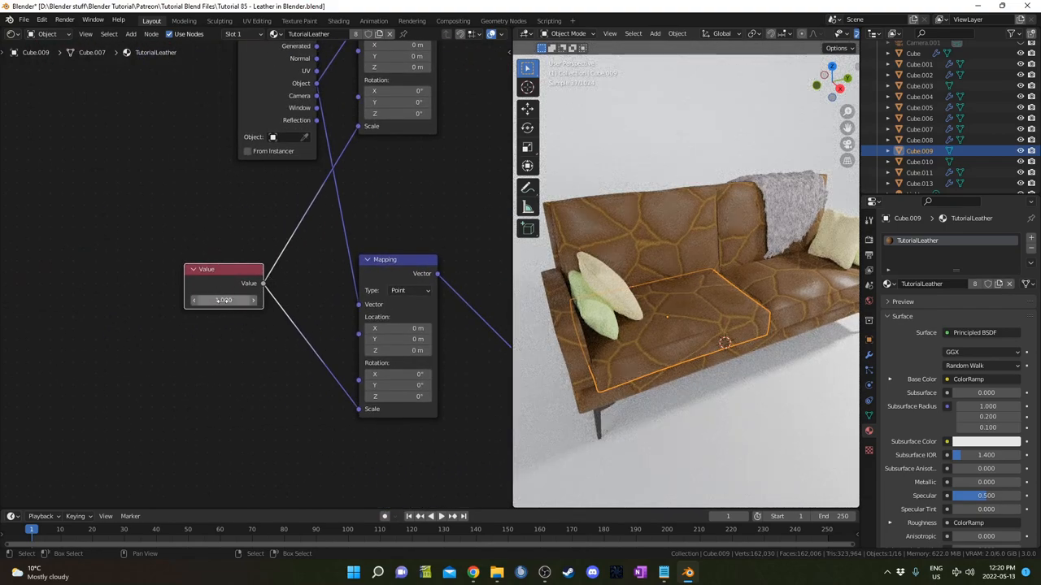
text(28.000)
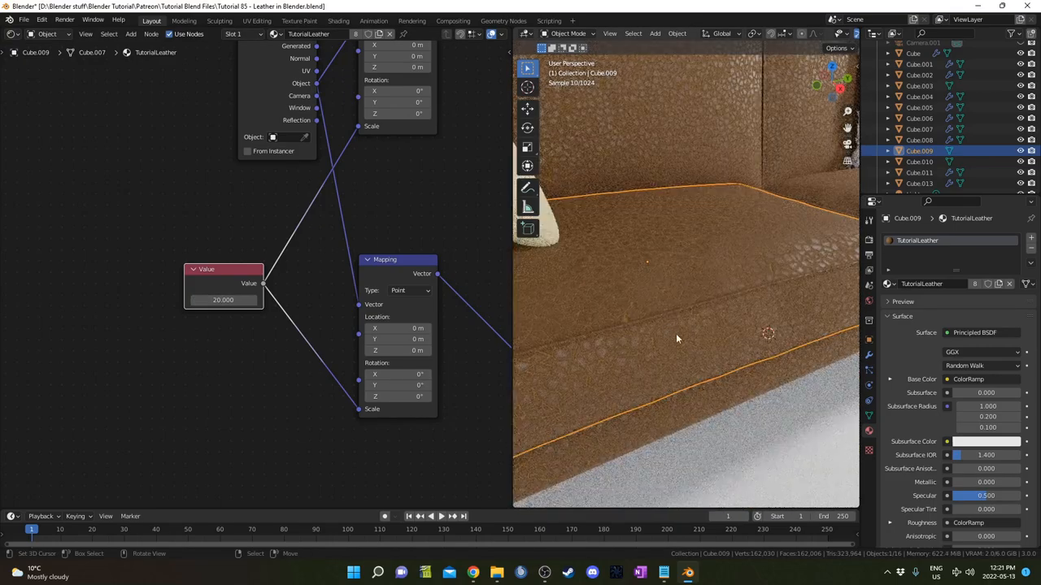
double_click(224, 299)
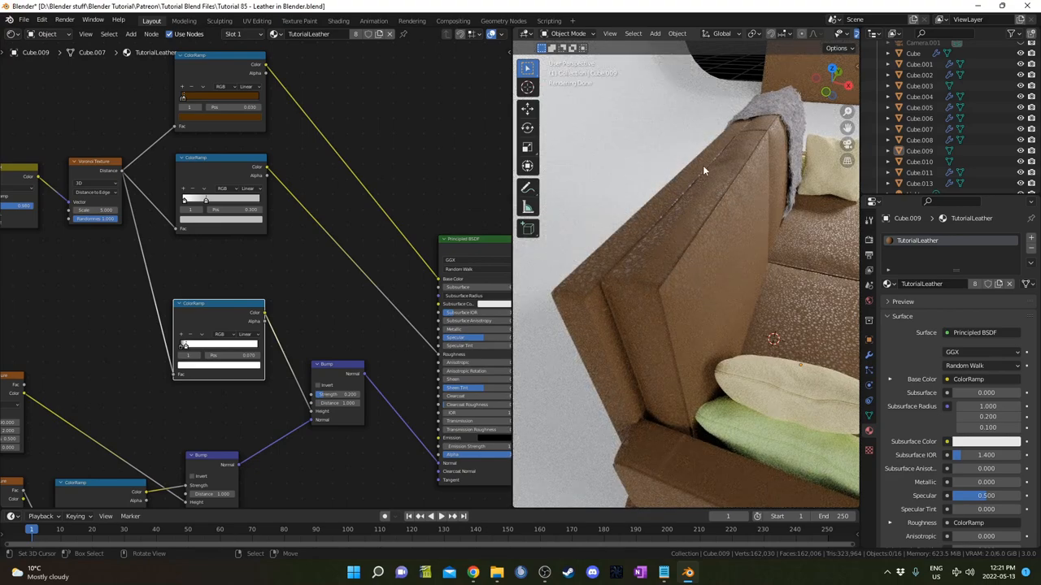
mouse_move(674, 230)
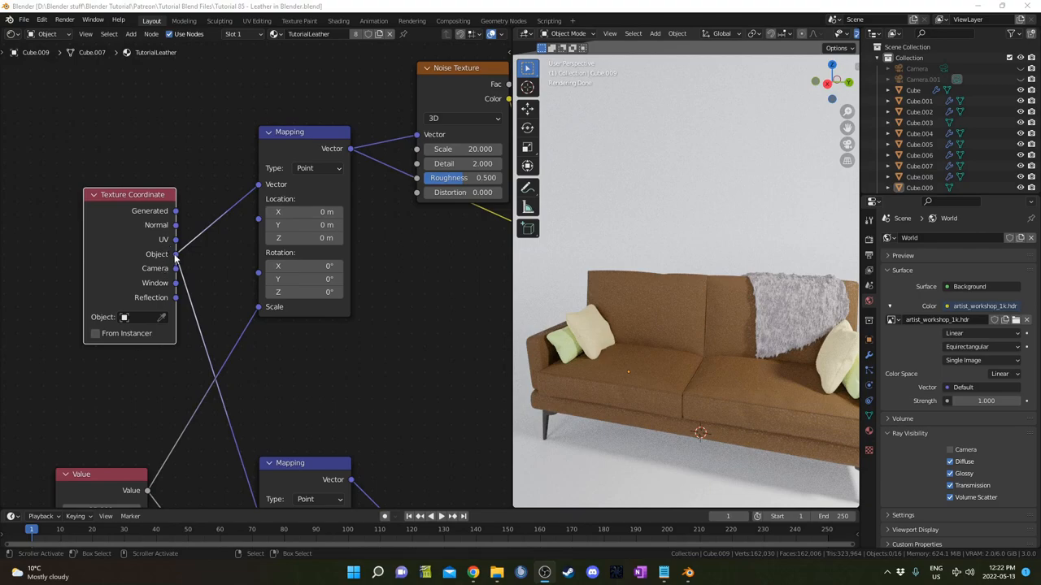
mouse_move(211, 343)
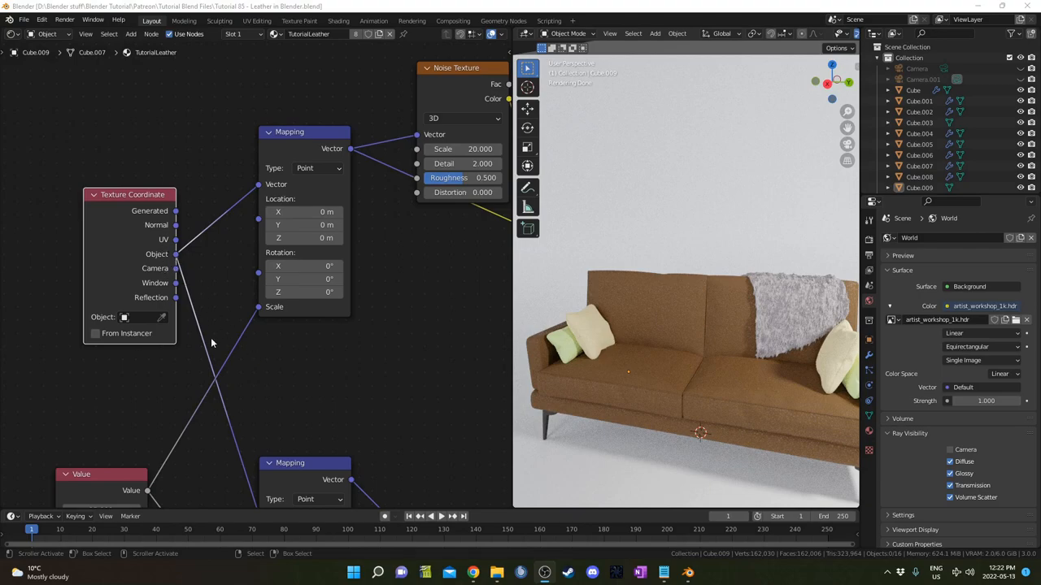
mouse_move(181, 254)
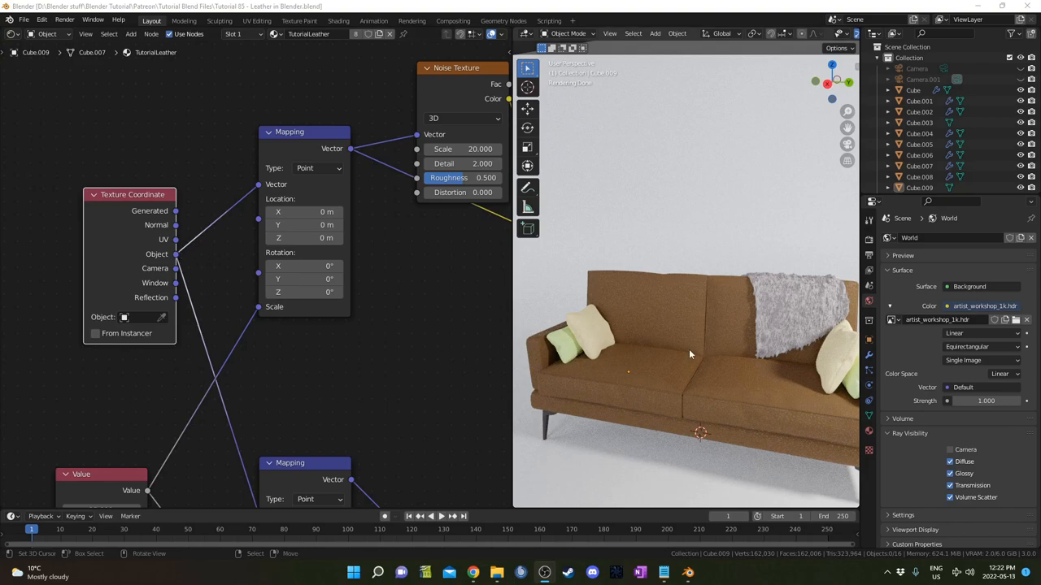
mouse_move(574, 327)
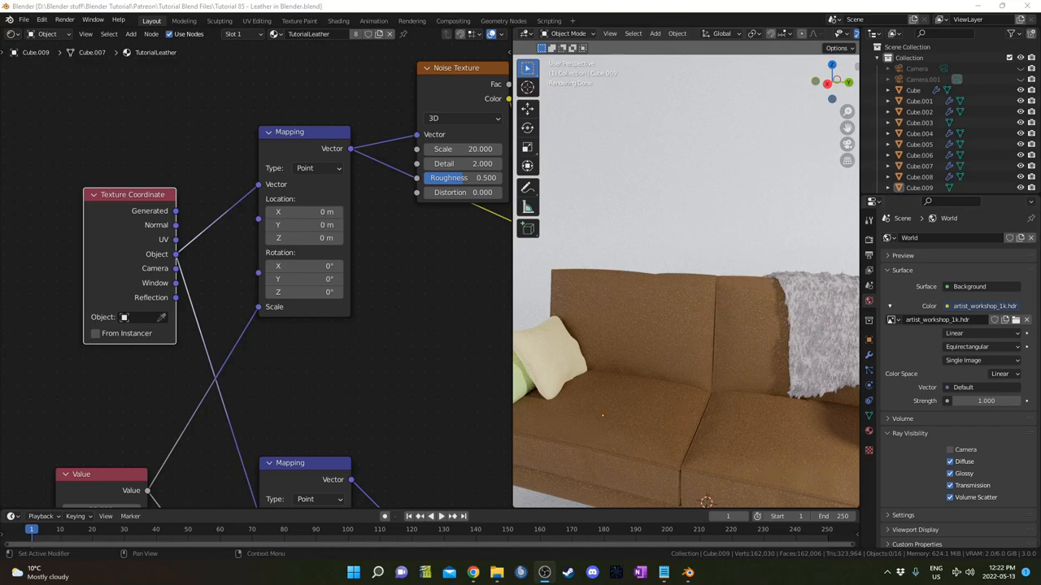
mouse_move(637, 397)
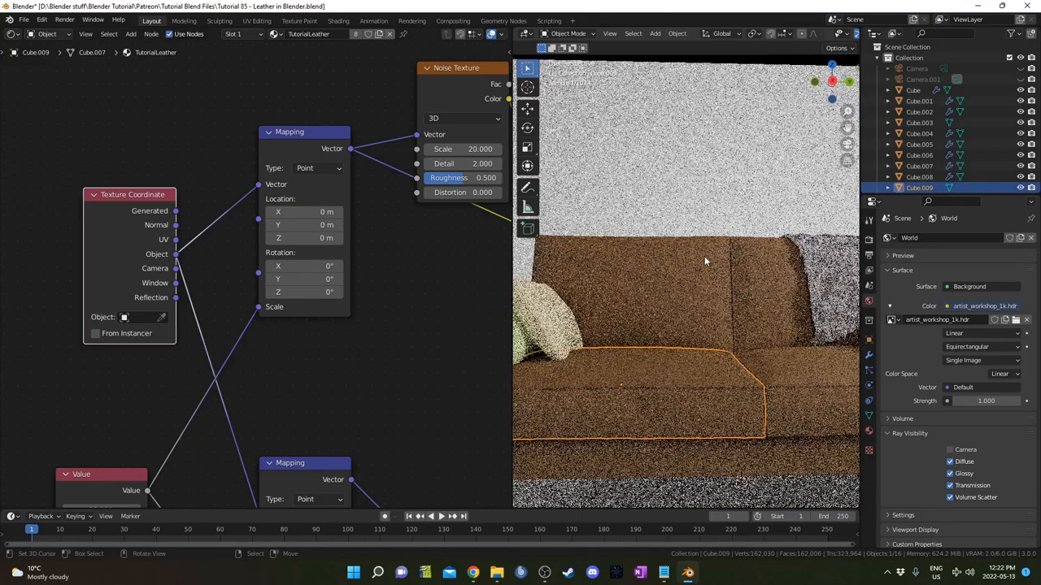
- Frame the view on the selected seat cushion with uneven scale
key(n)
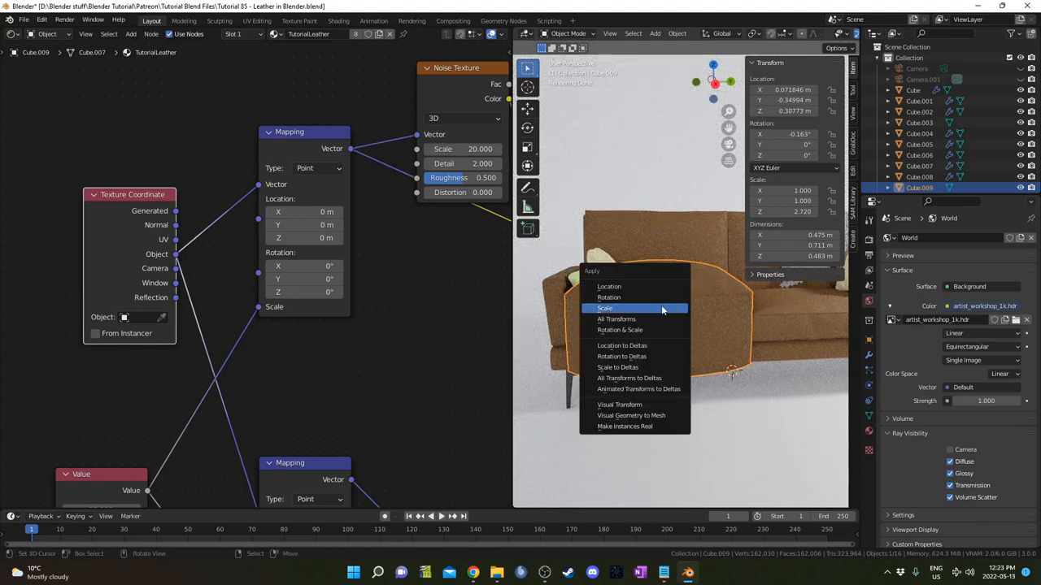
- Apply the seat cushion's scale so the leather is no longer stretched
click(605, 308)
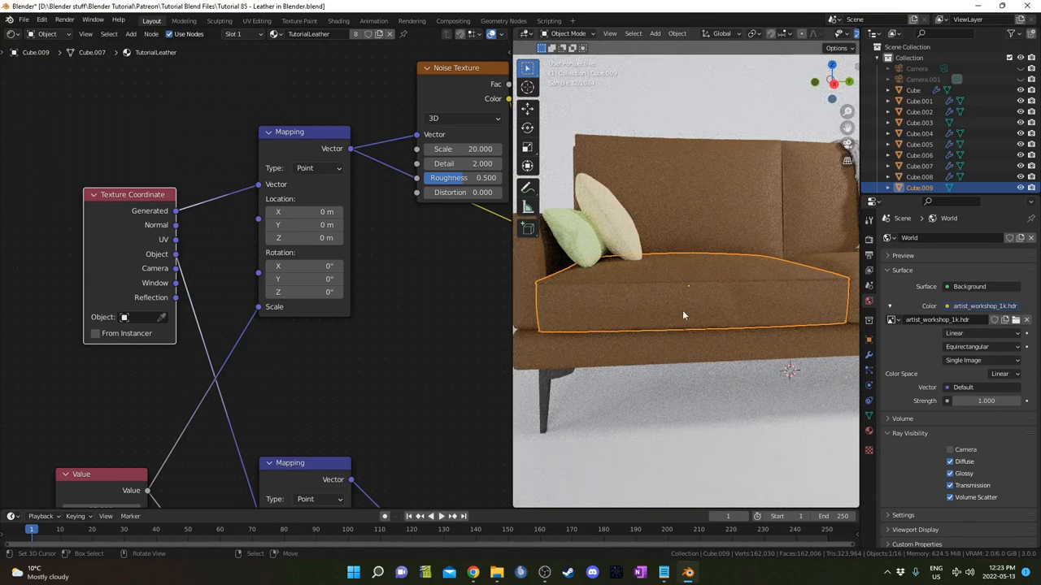
mouse_move(551, 300)
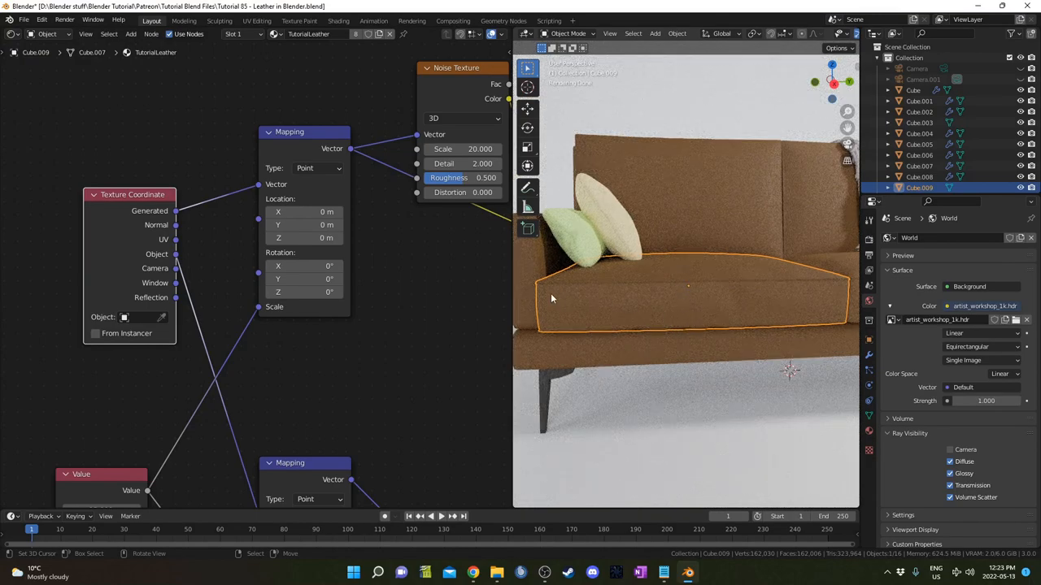